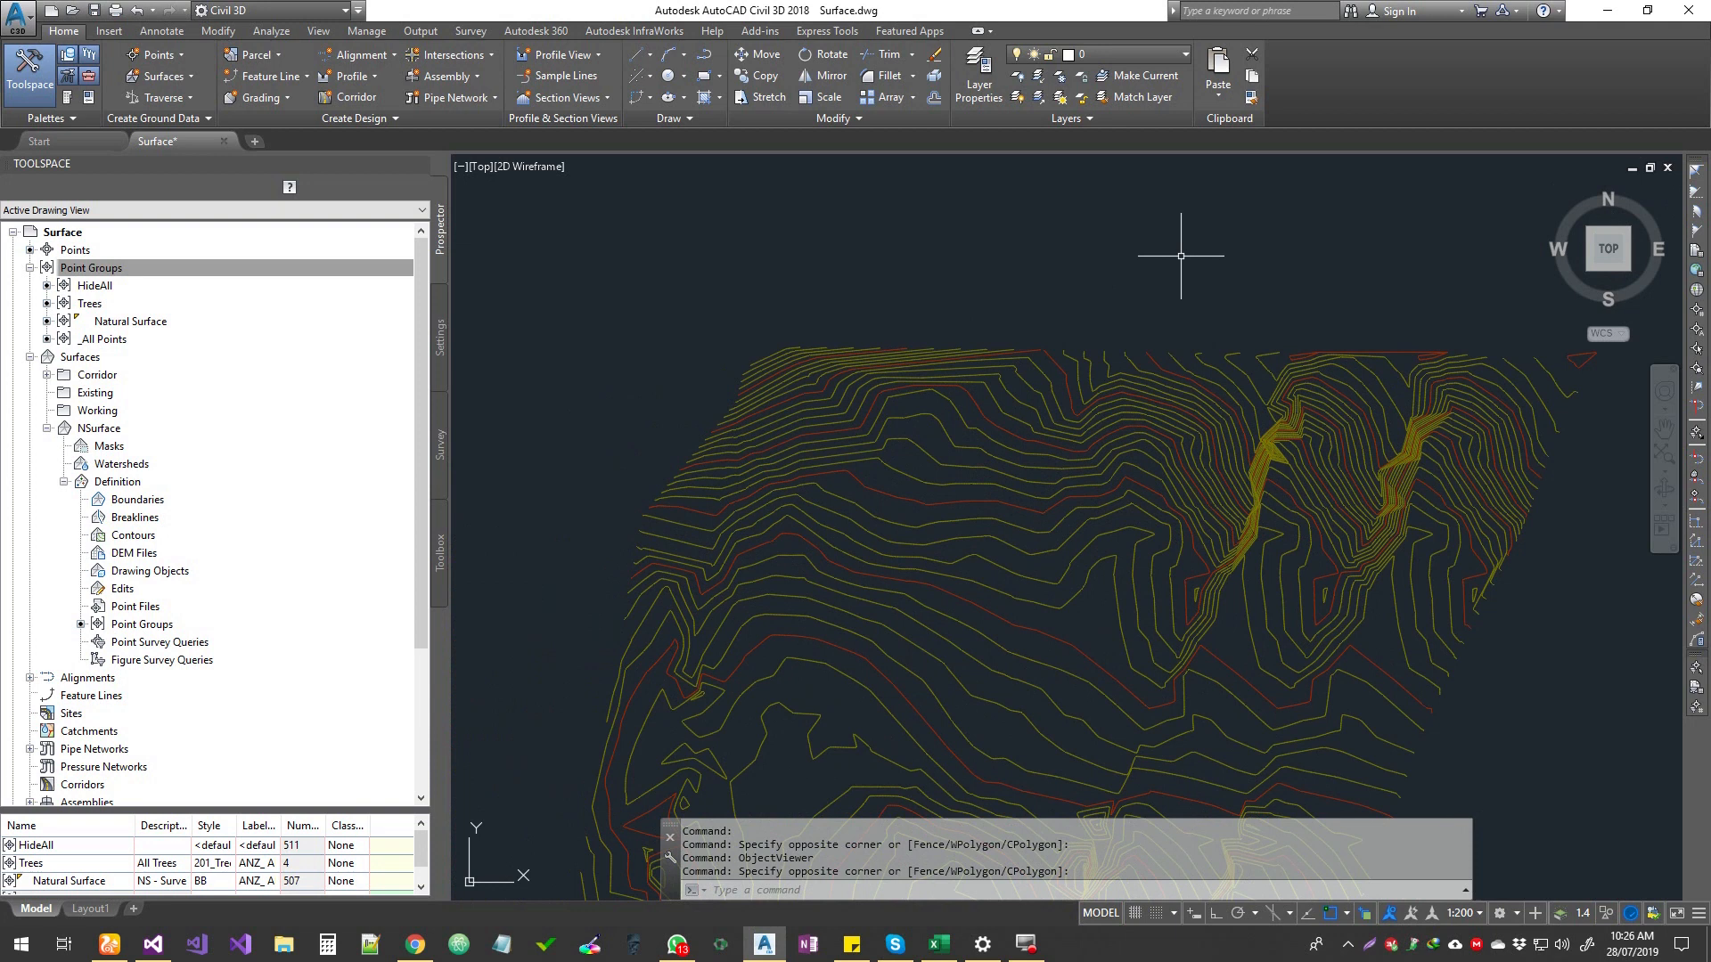
pyautogui.moveTo(1121, 417)
pyautogui.write('xref')
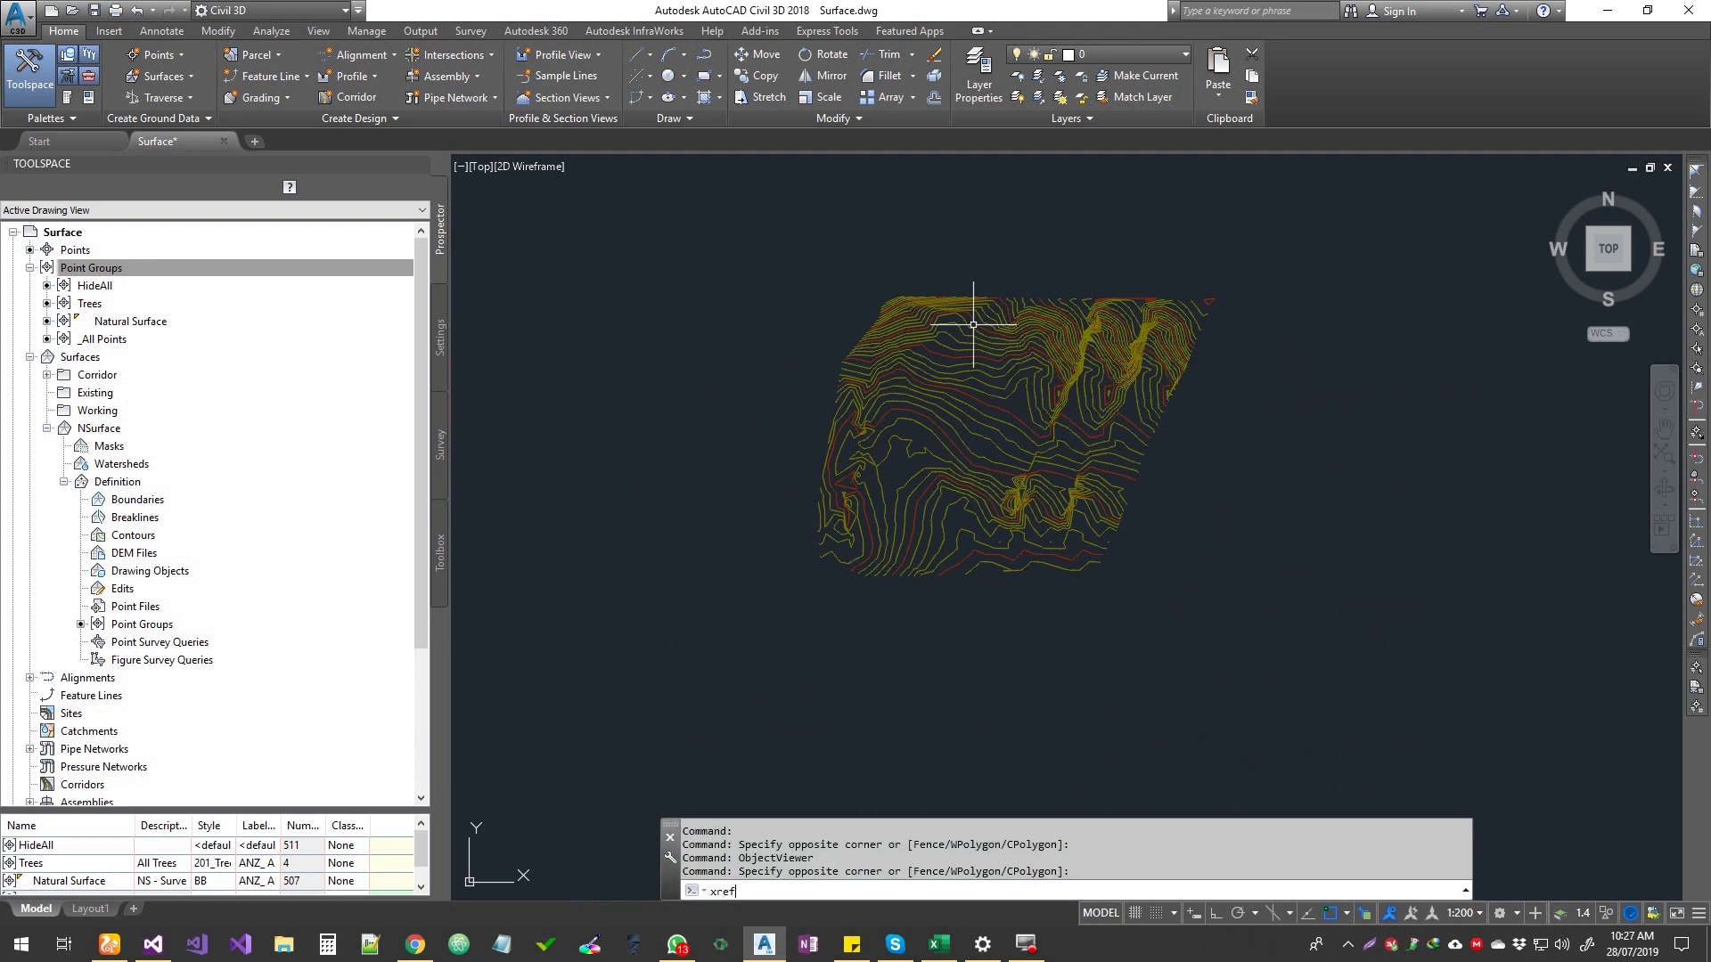
# Step: Open the External References palette with the XREF command
pyautogui.press('Return')
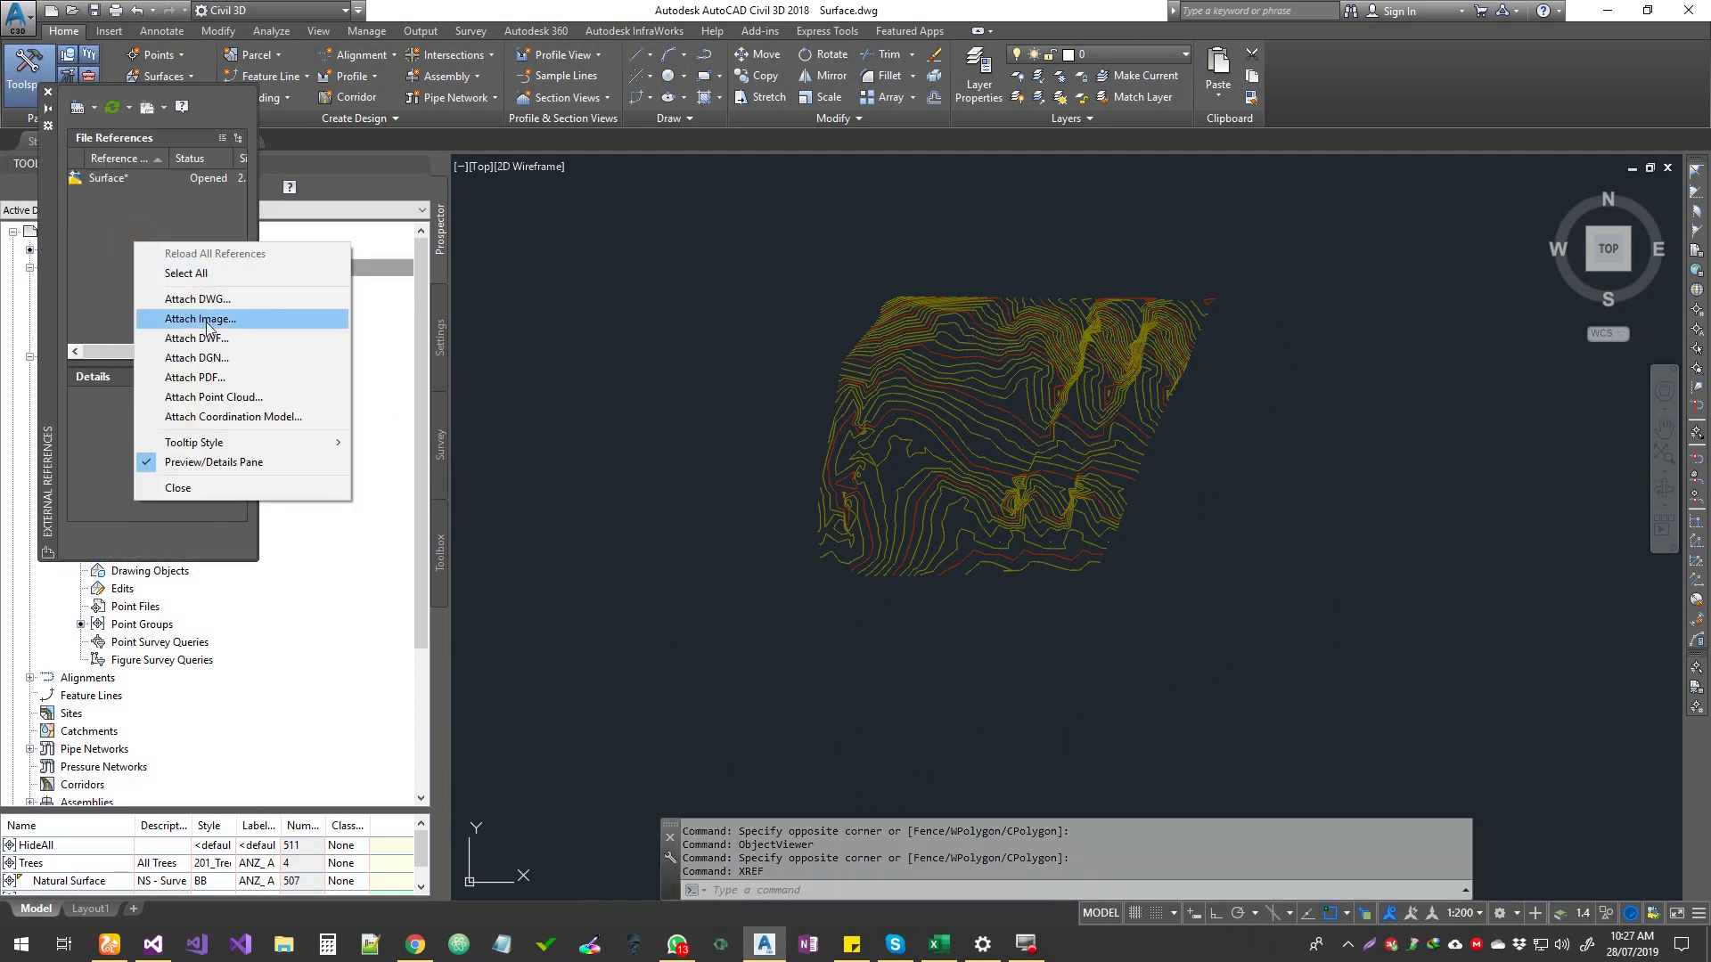
# Step: Attach the aerial photo Mt.jpg as an image reference beneath the surface
pyautogui.click(200, 319)
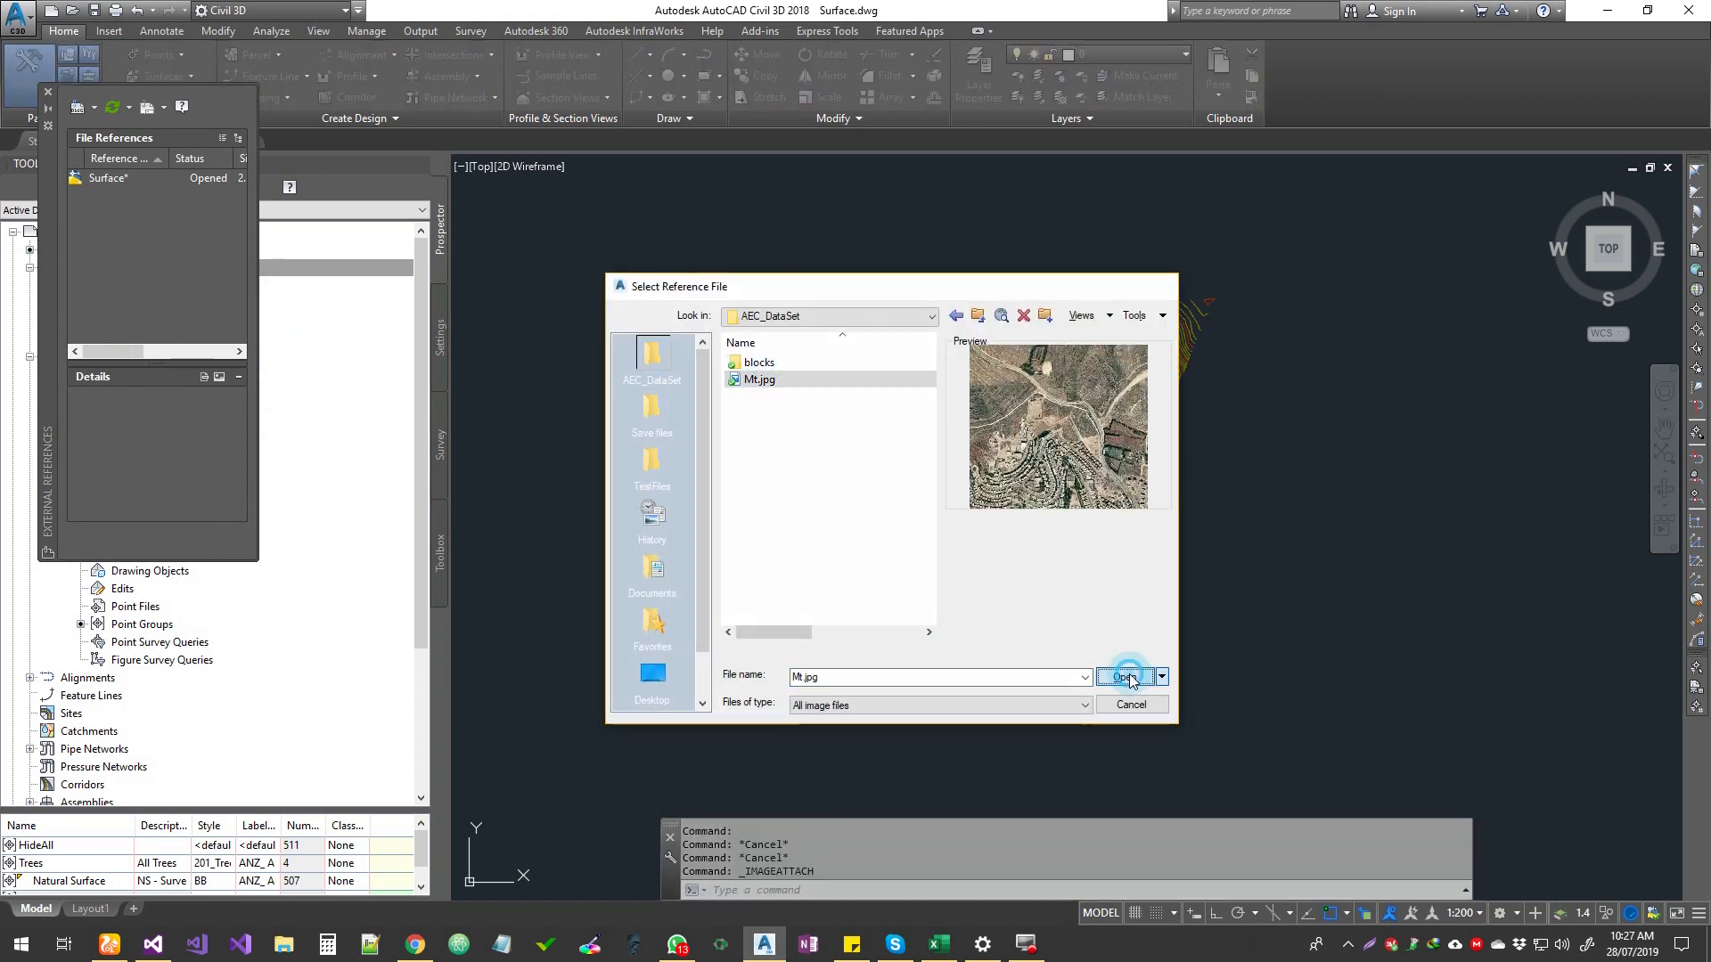
pyautogui.click(1124, 677)
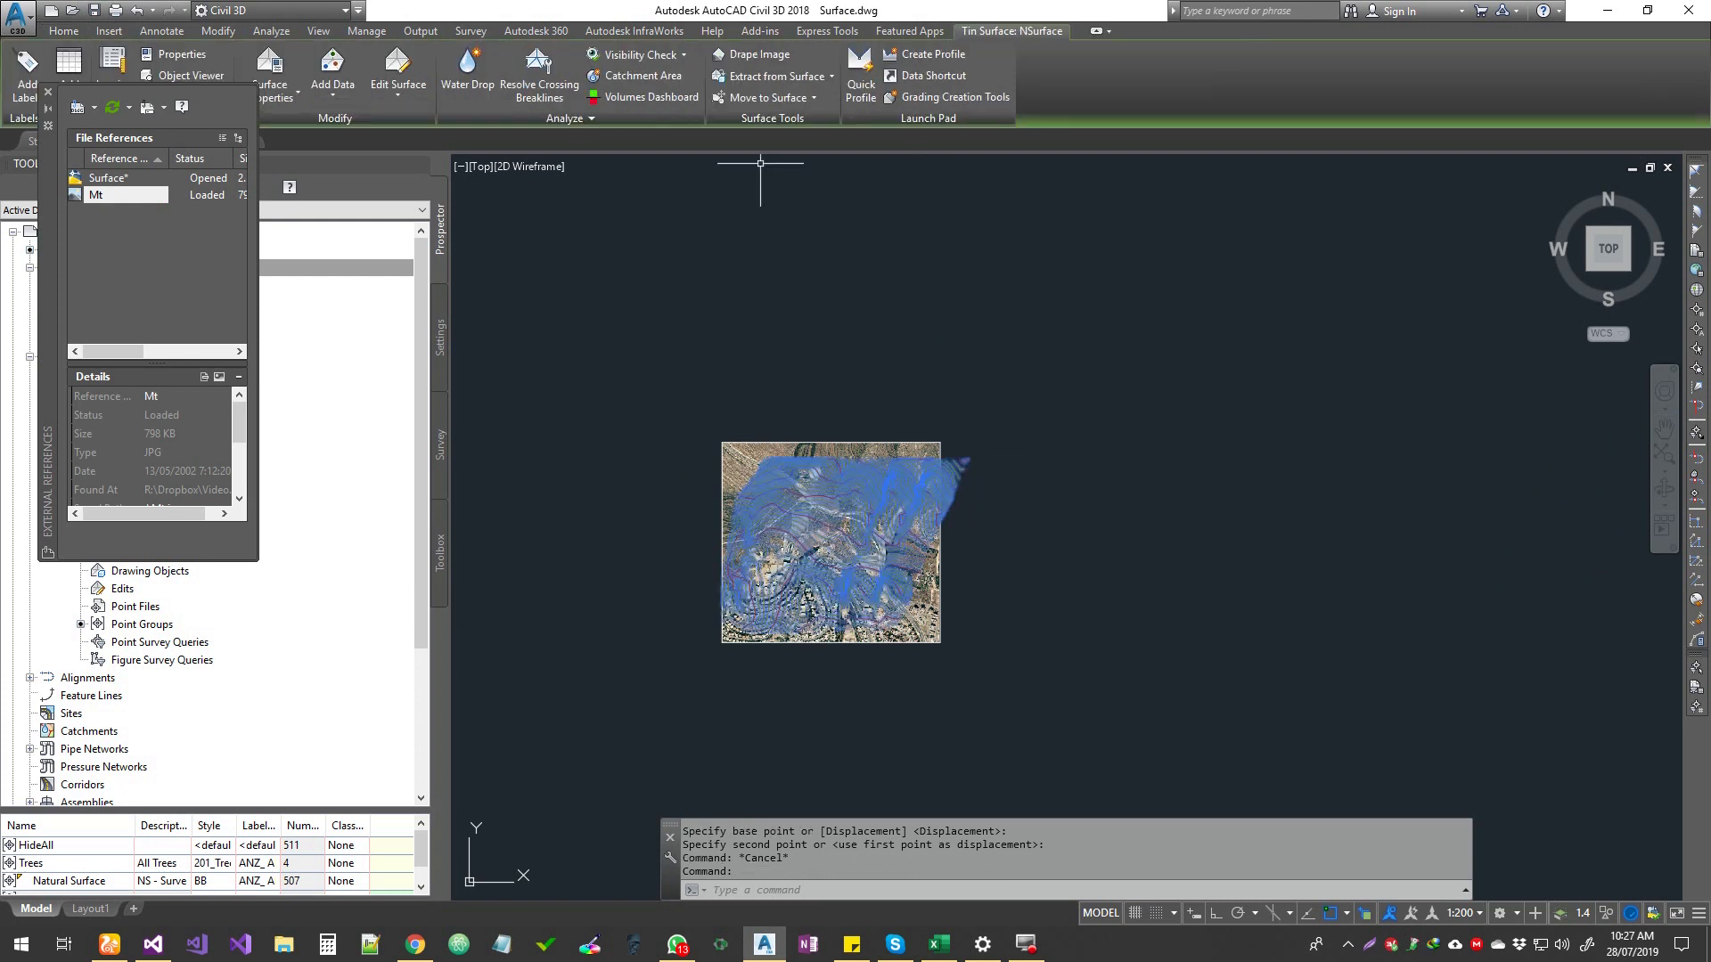
# Step: Drape image Mt onto NSurface, then erase and detach the flat image
pyautogui.click(757, 54)
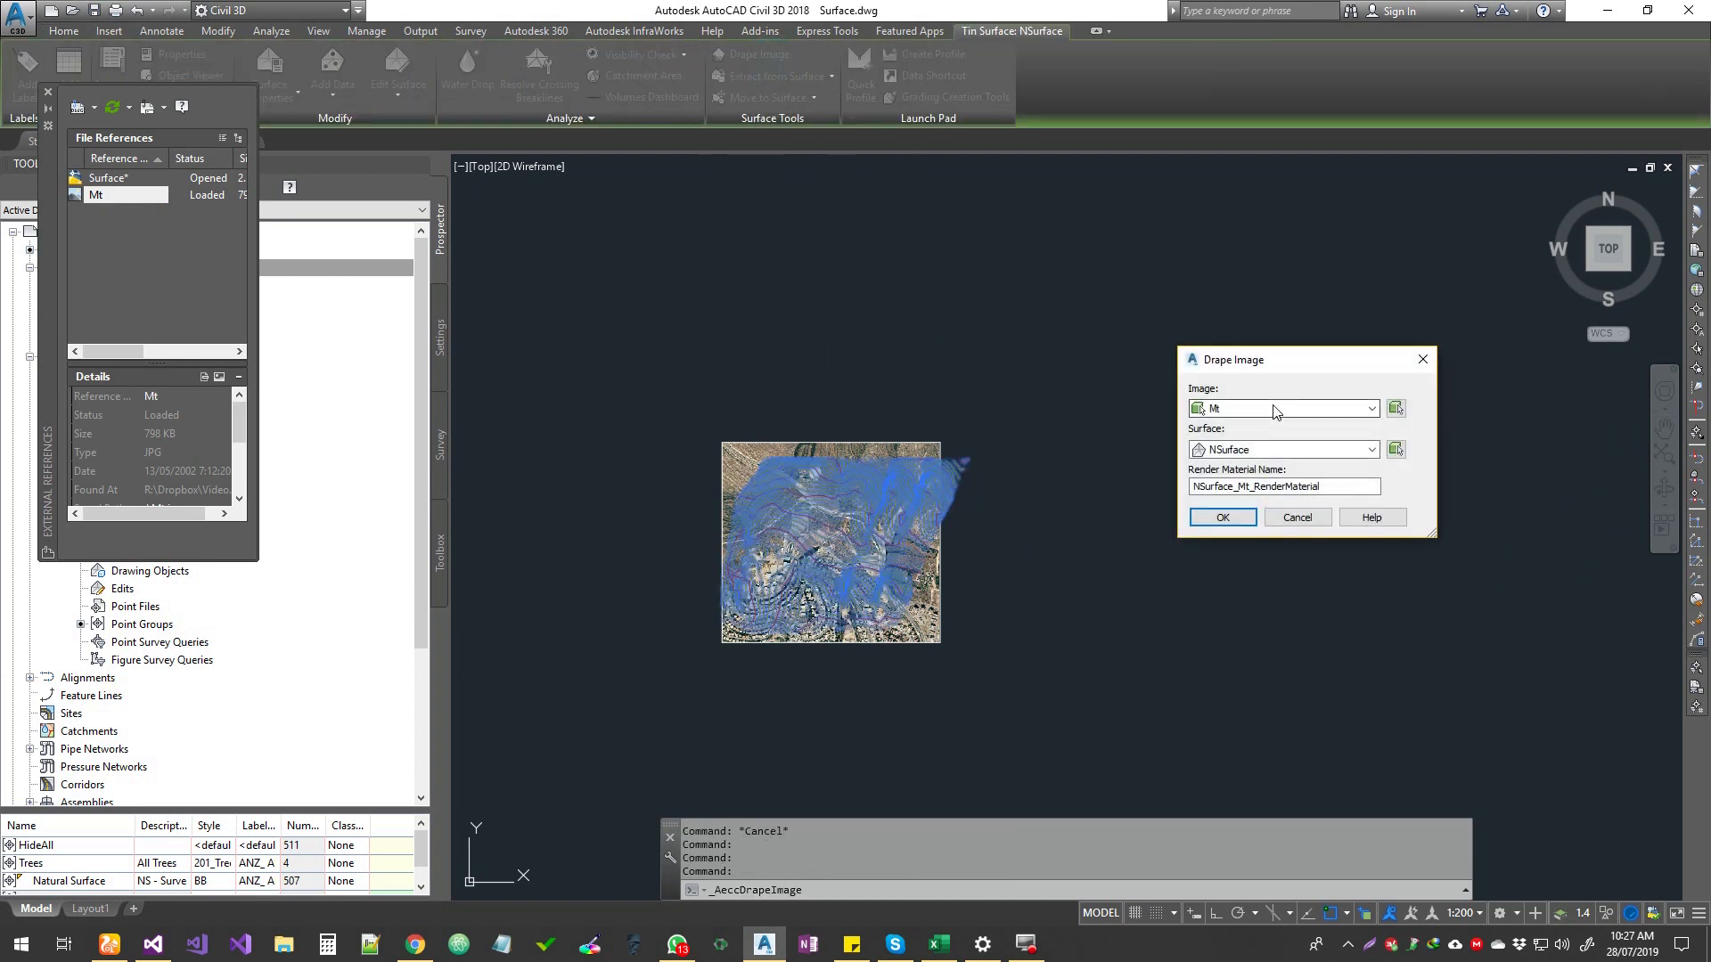
pyautogui.tripleClick(1283, 485)
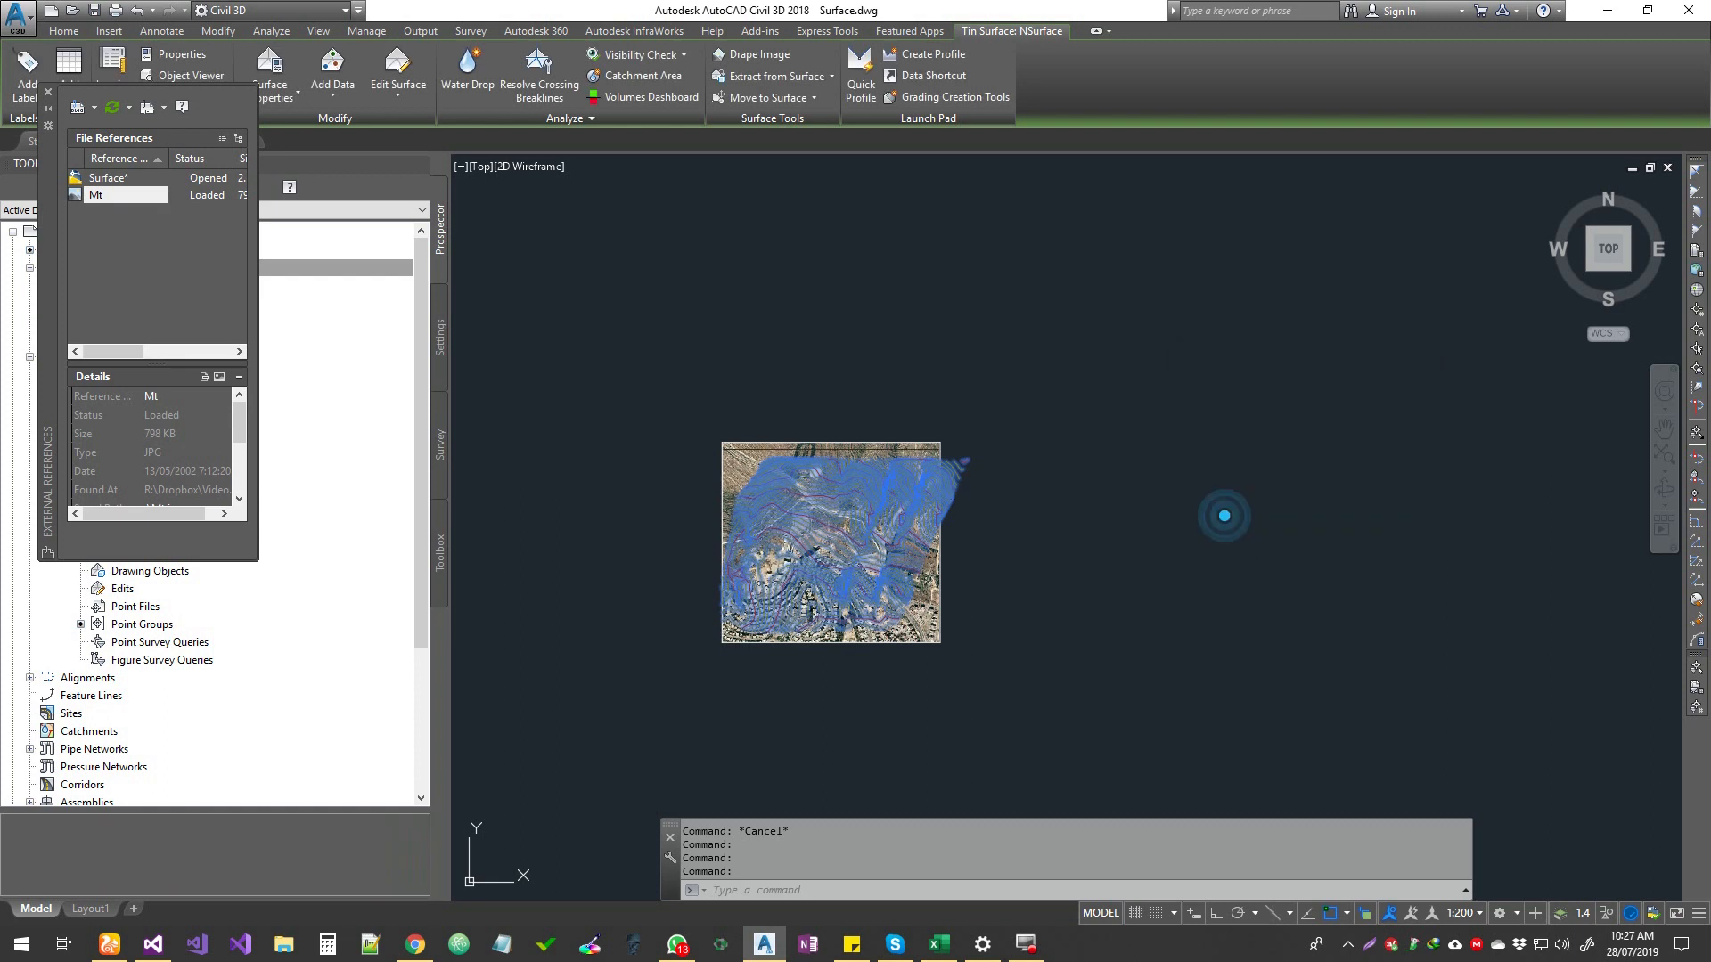
pyautogui.click(831, 543)
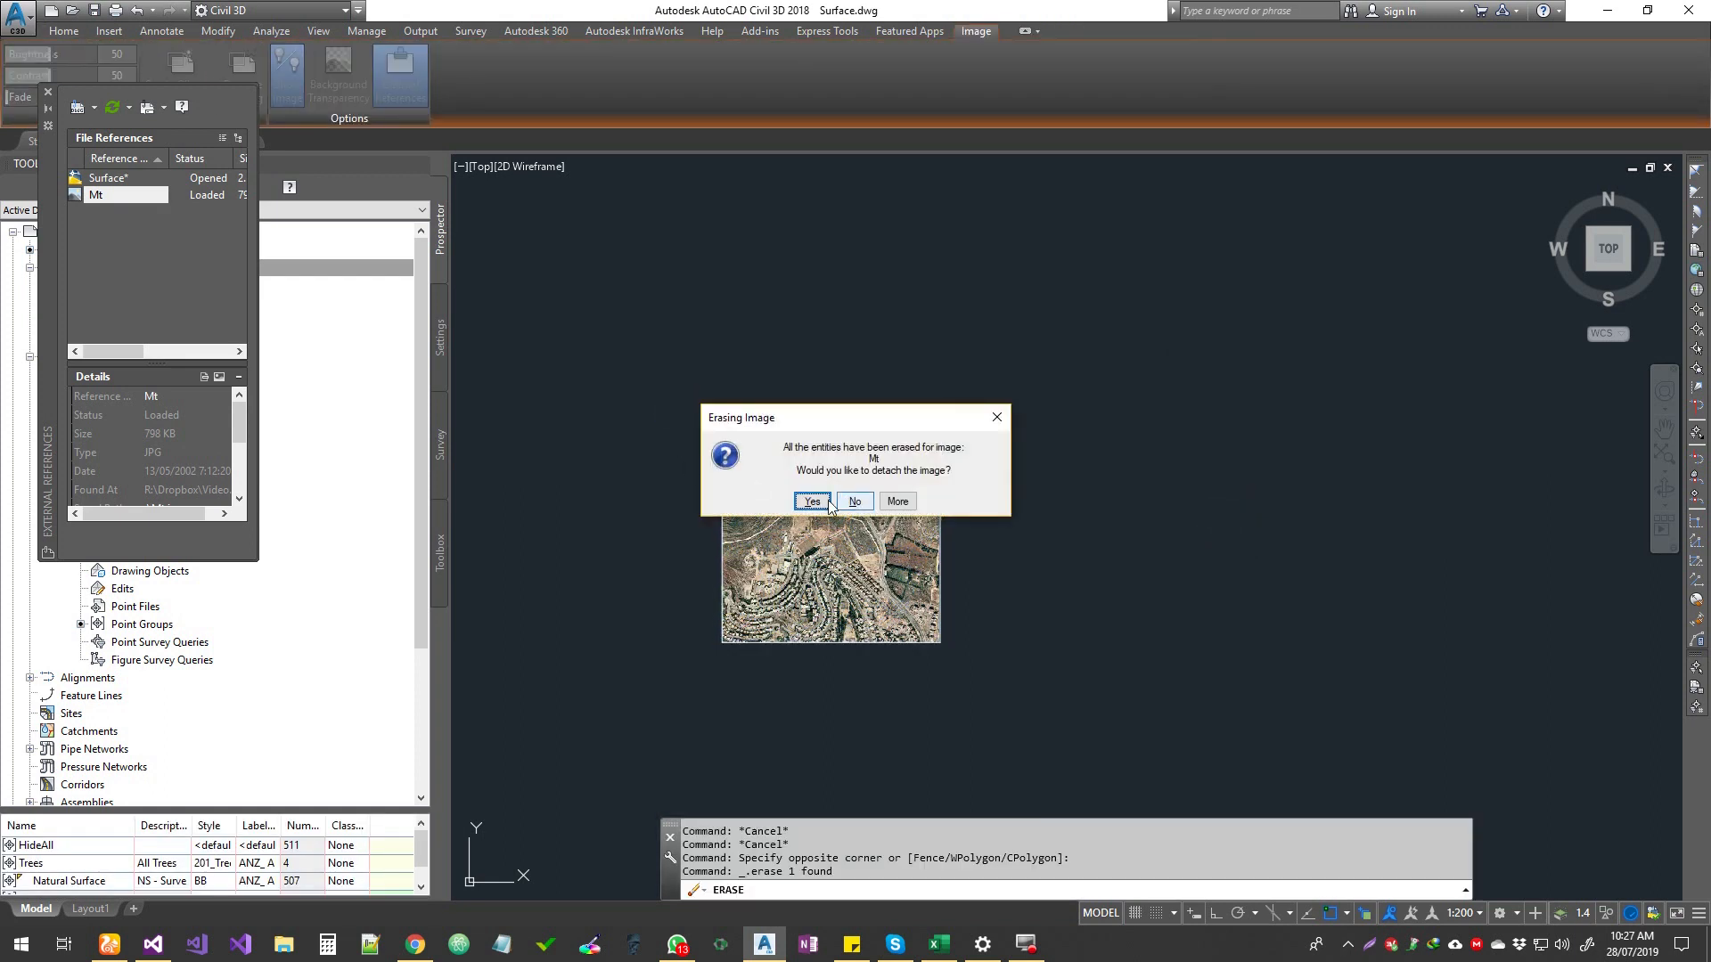
pyautogui.click(811, 500)
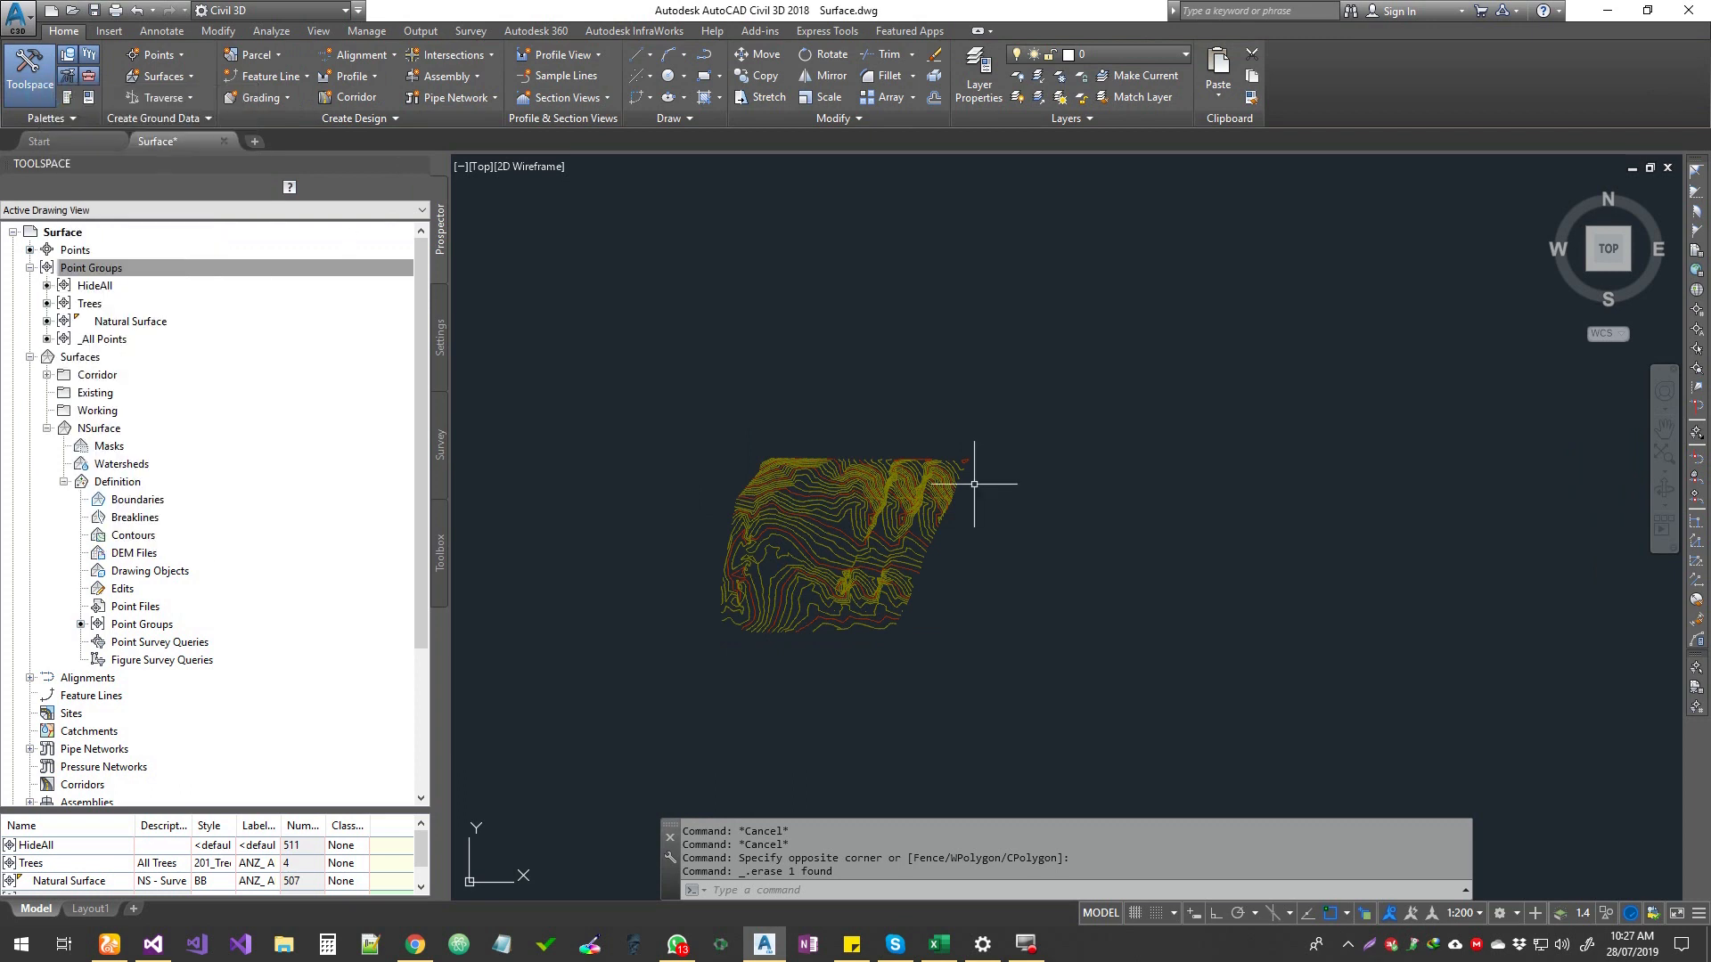
pyautogui.rightClick(894, 502)
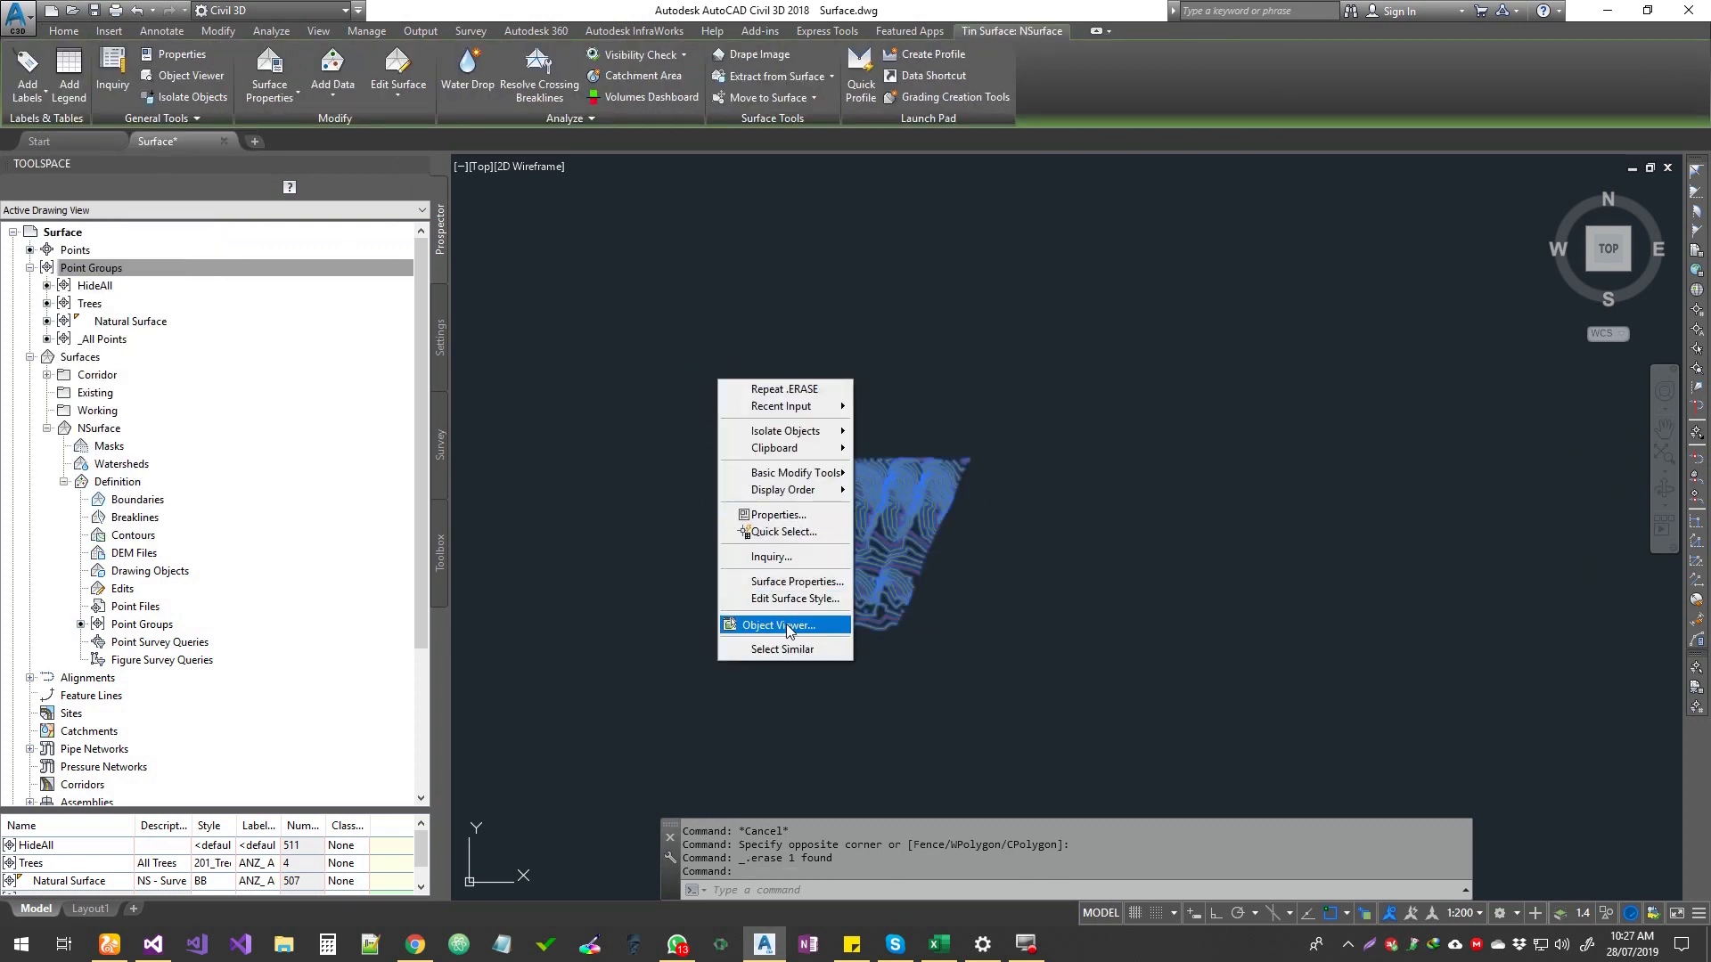
pyautogui.click(776, 626)
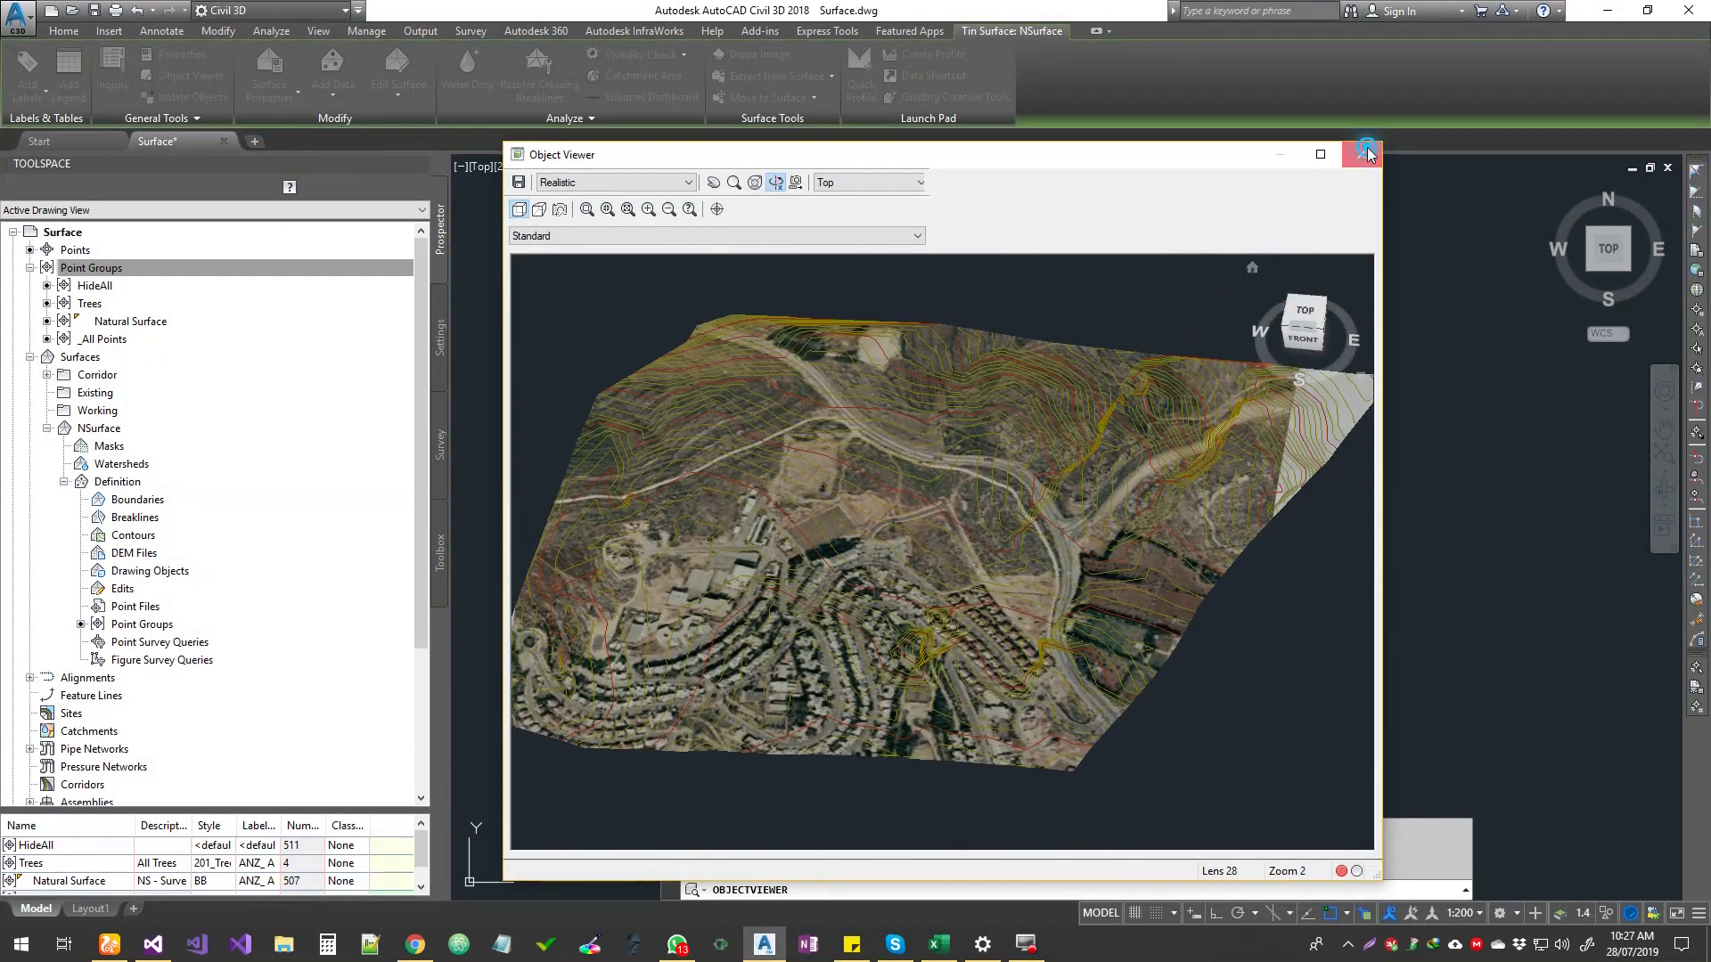
pyautogui.click(1366, 154)
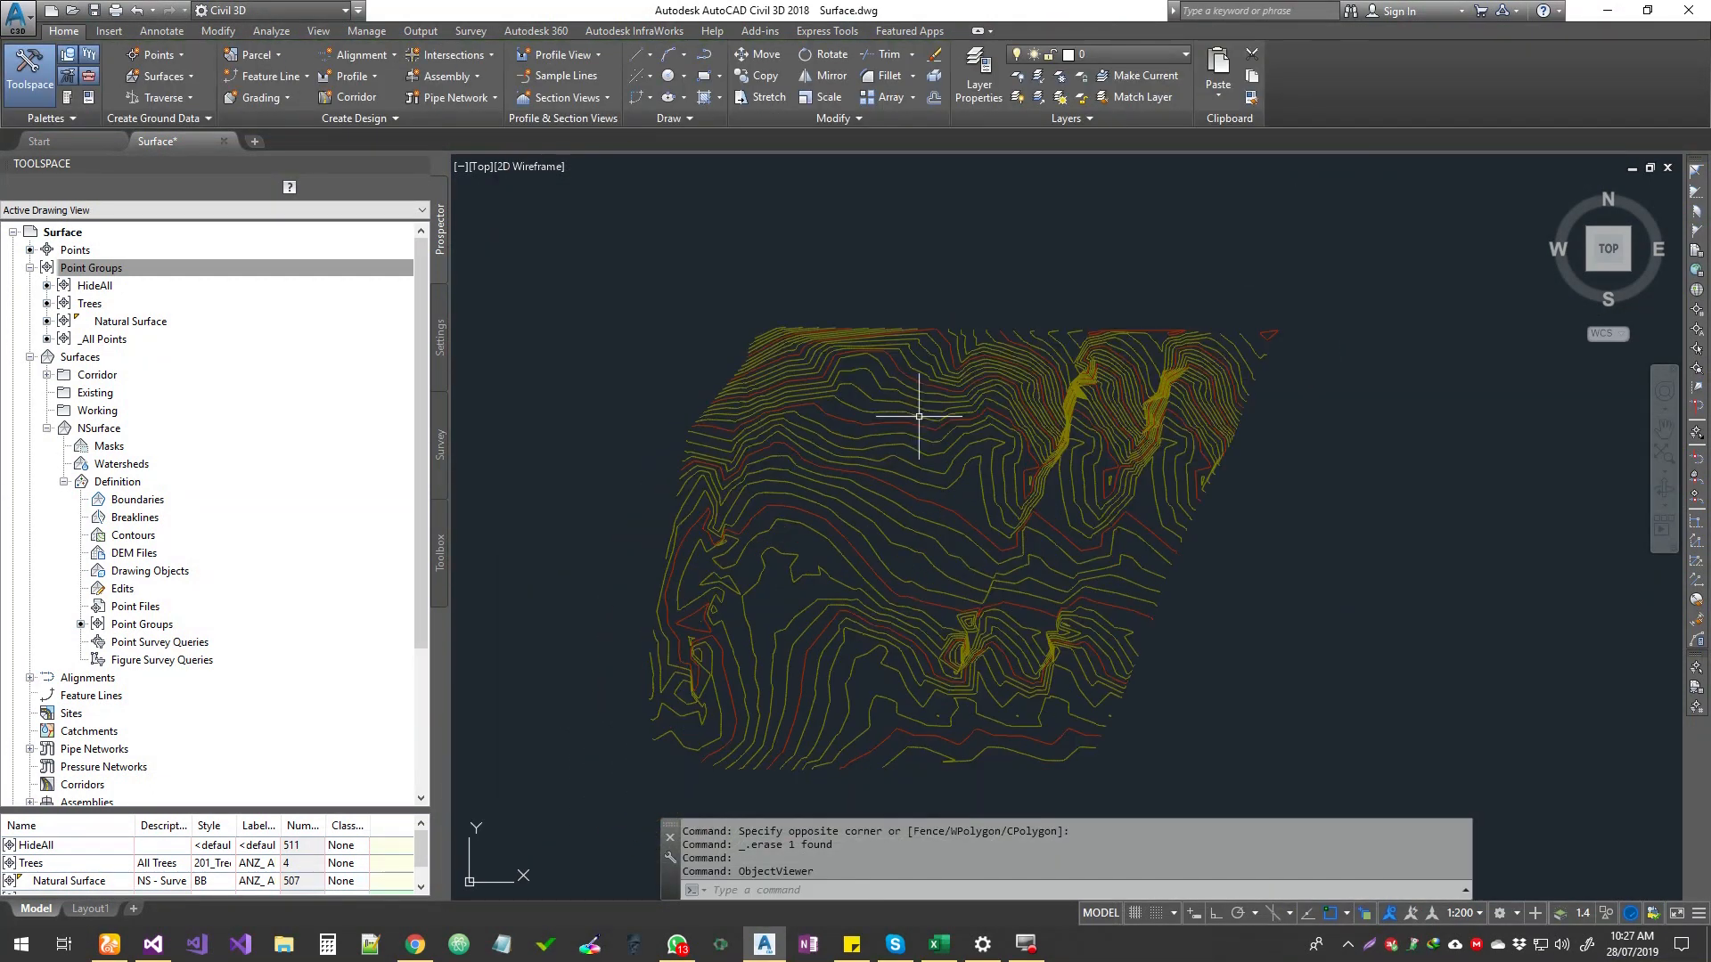
pyautogui.moveTo(717, 503)
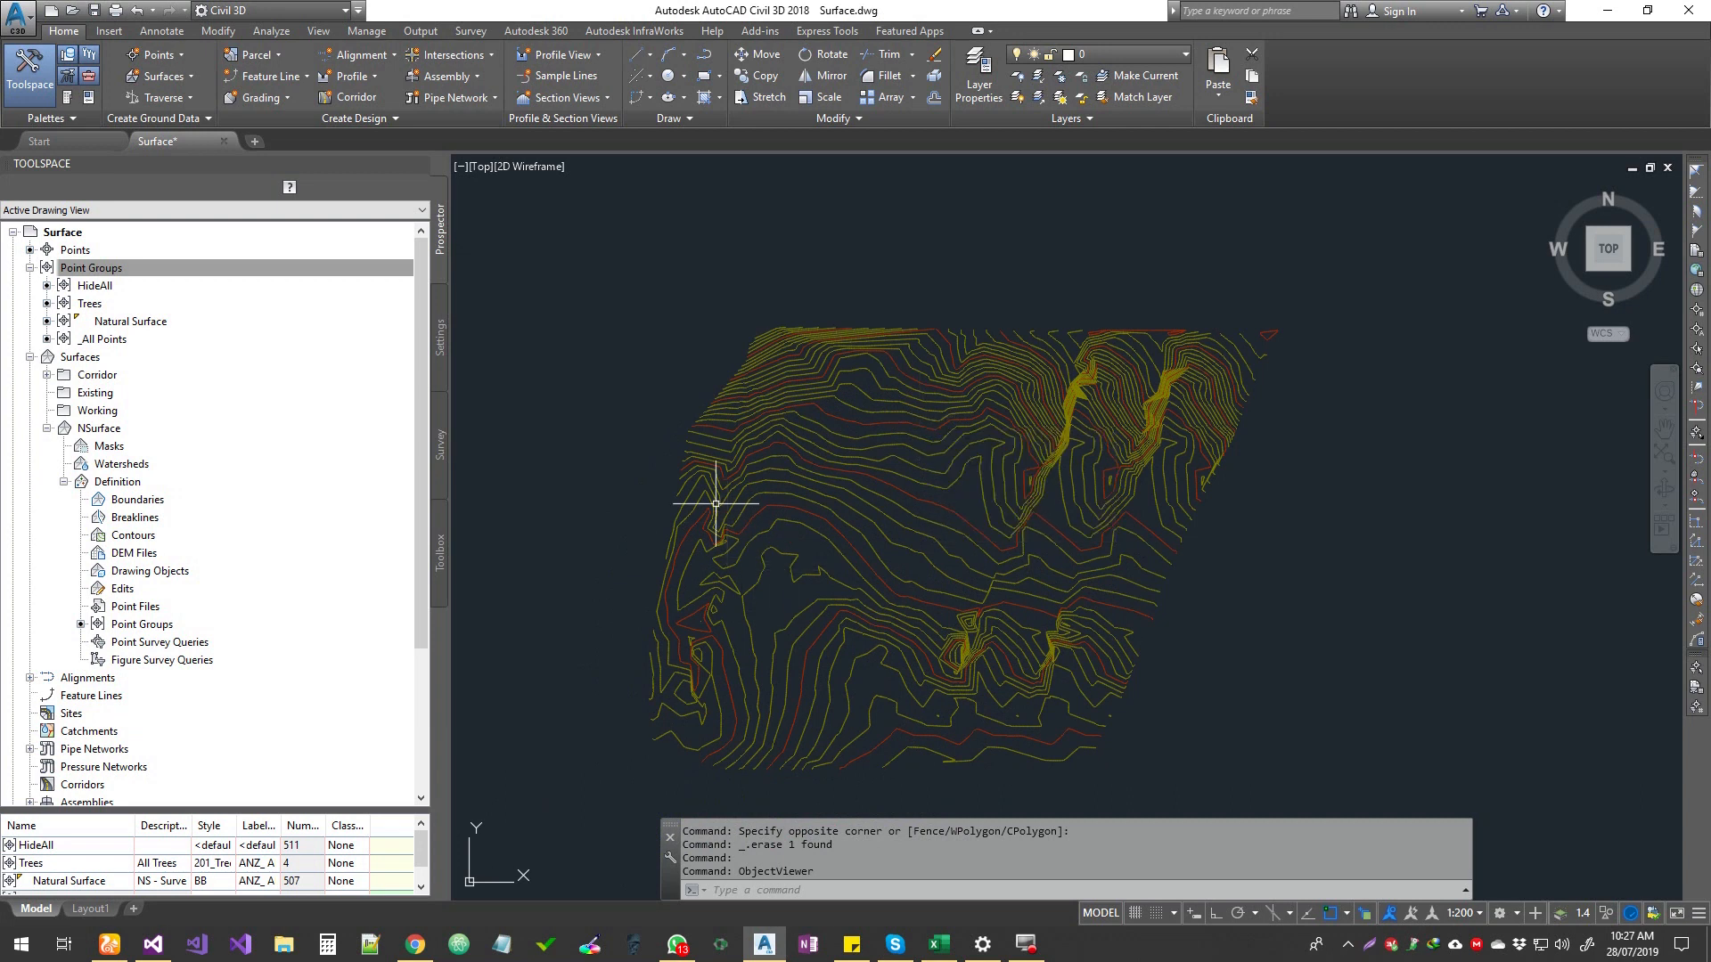
pyautogui.moveTo(1033, 622)
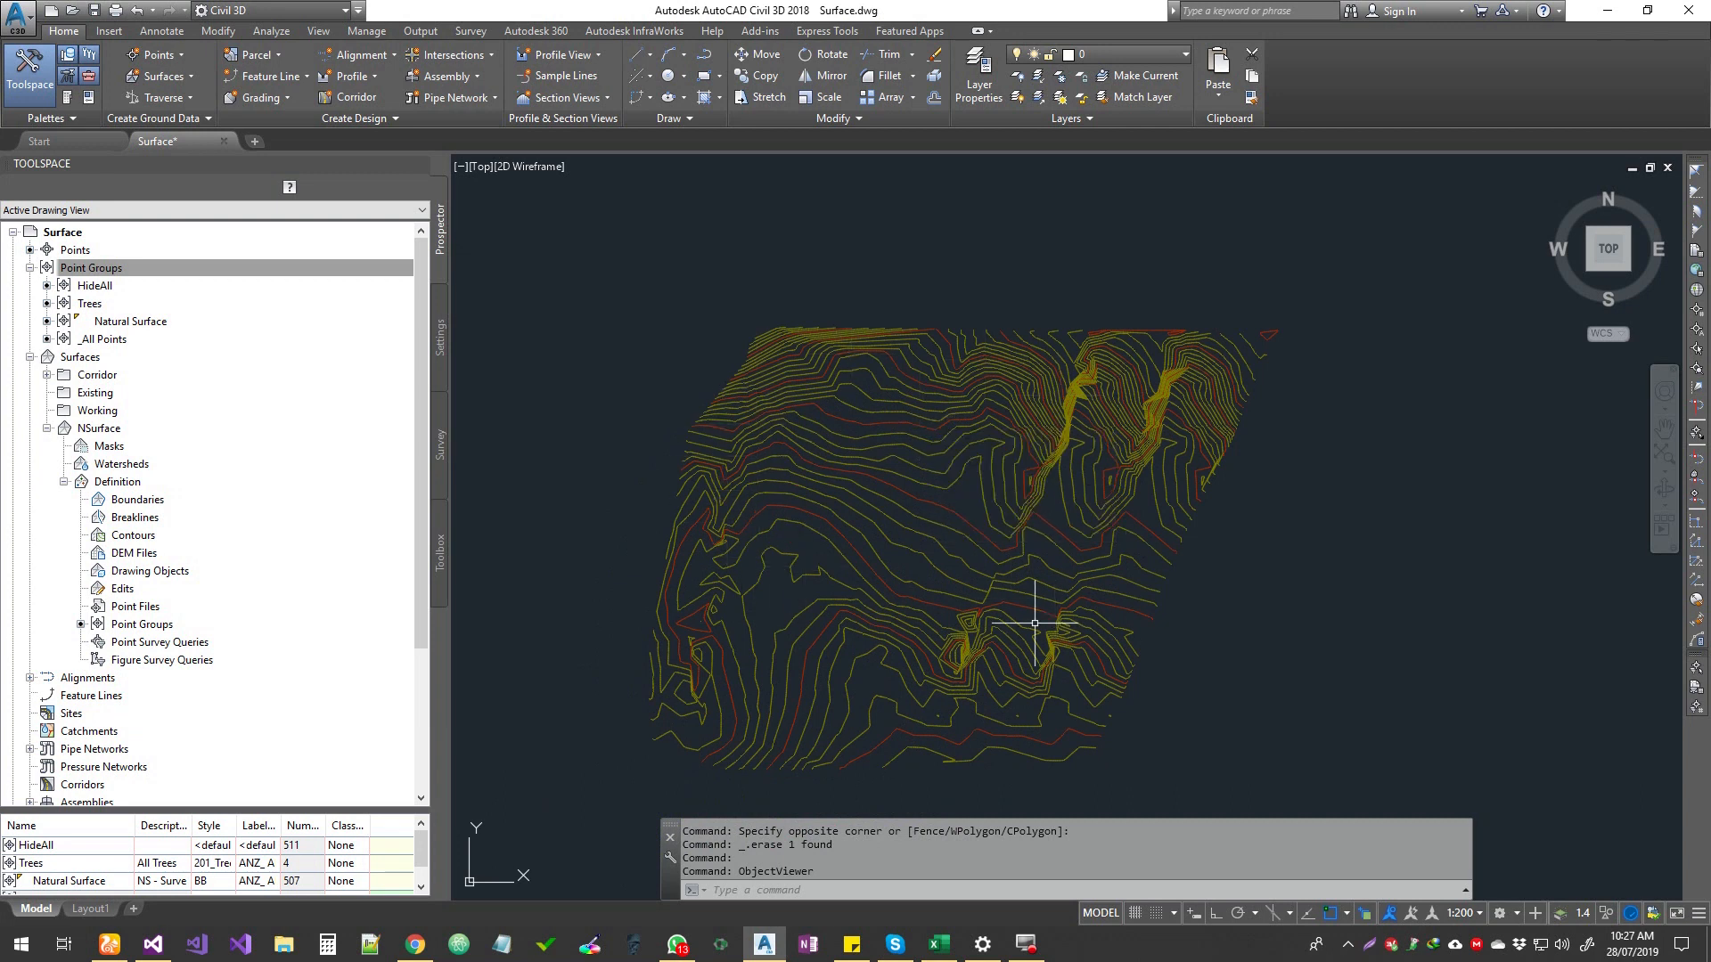
pyautogui.moveTo(1034, 623)
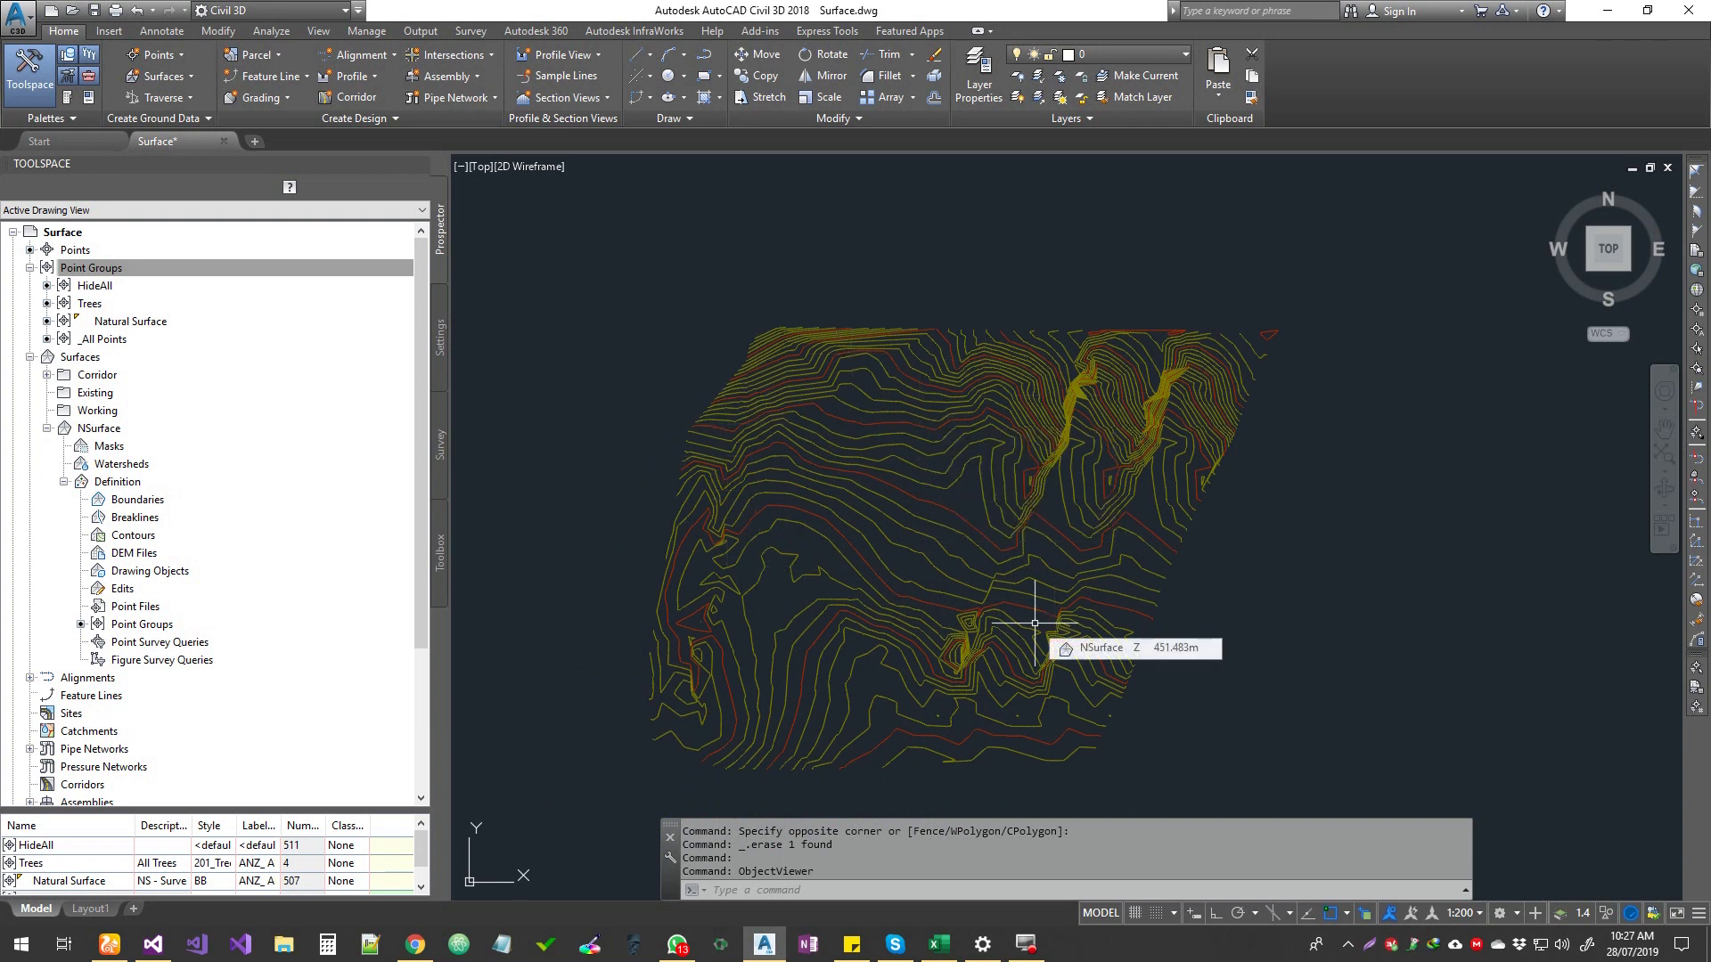
pyautogui.moveTo(734, 360)
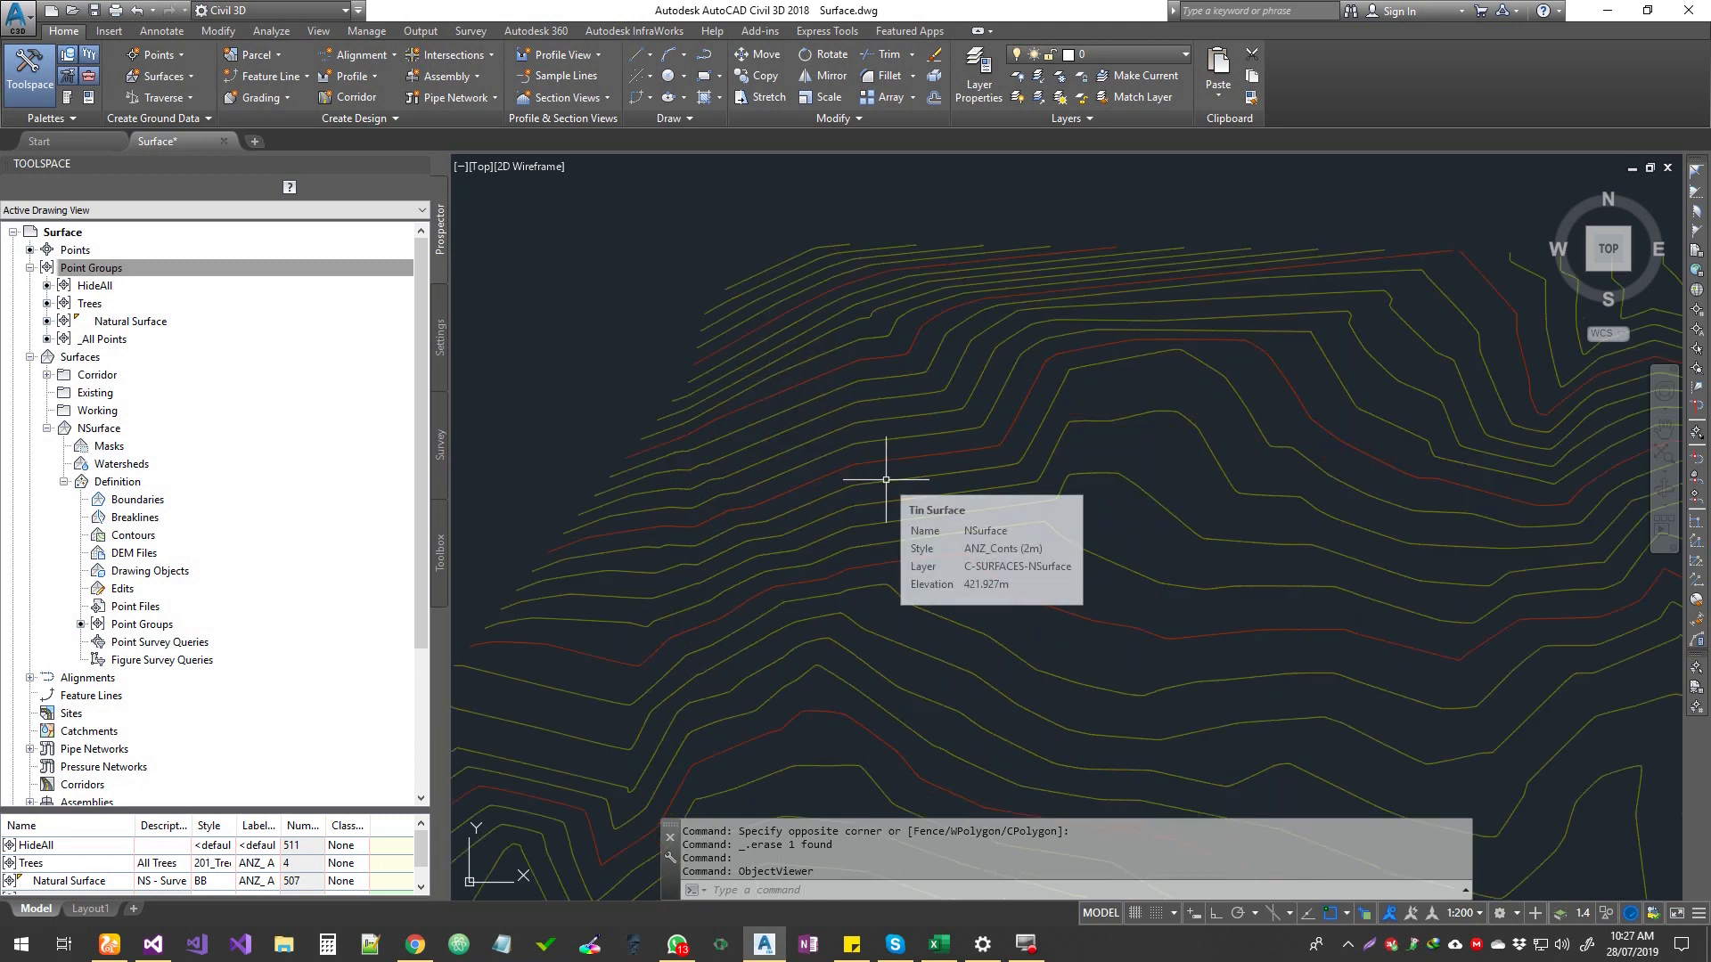
pyautogui.moveTo(878, 452)
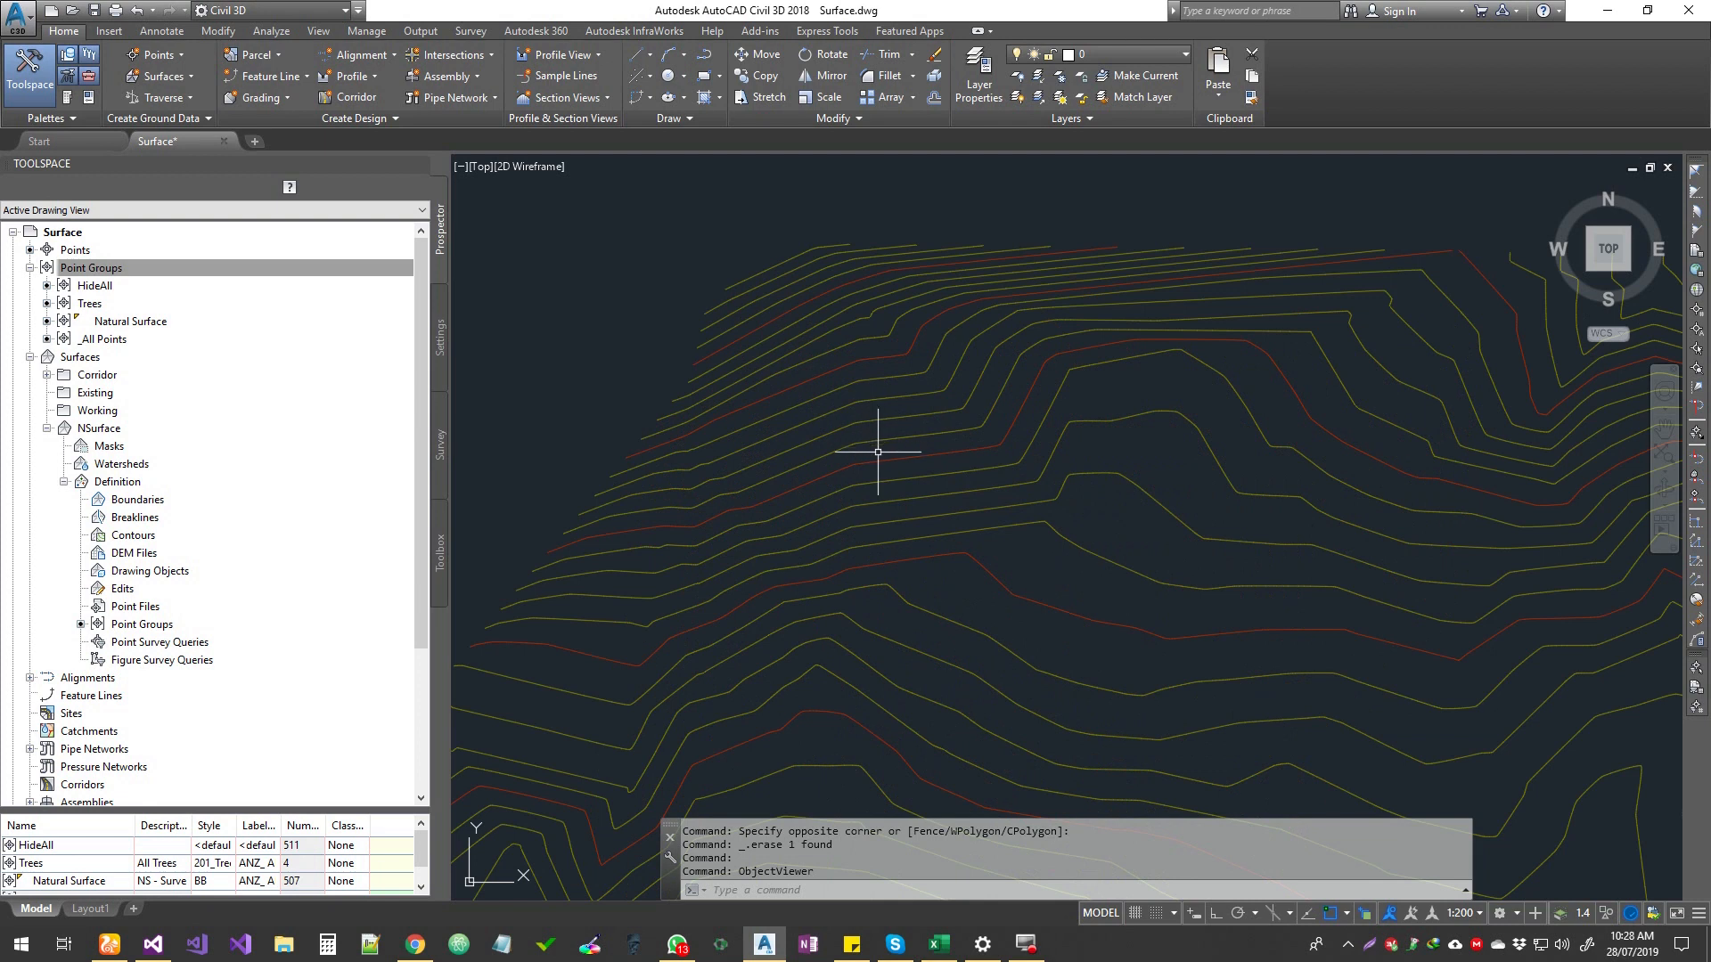
pyautogui.moveTo(879, 453)
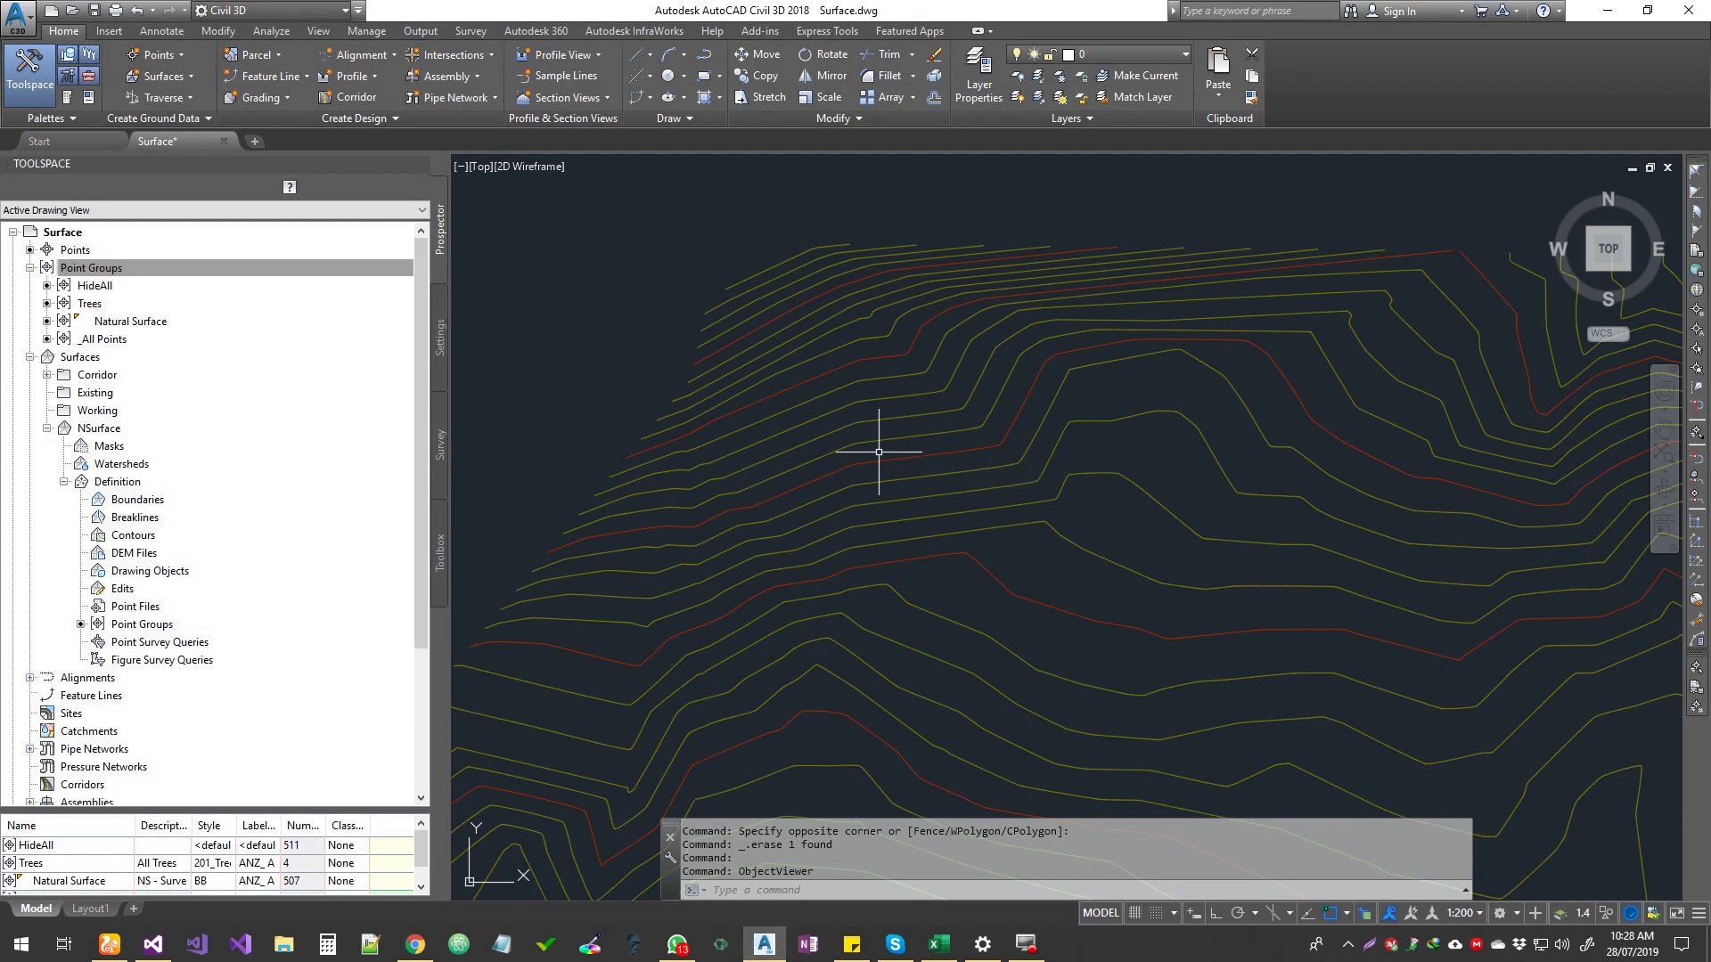
pyautogui.moveTo(878, 442)
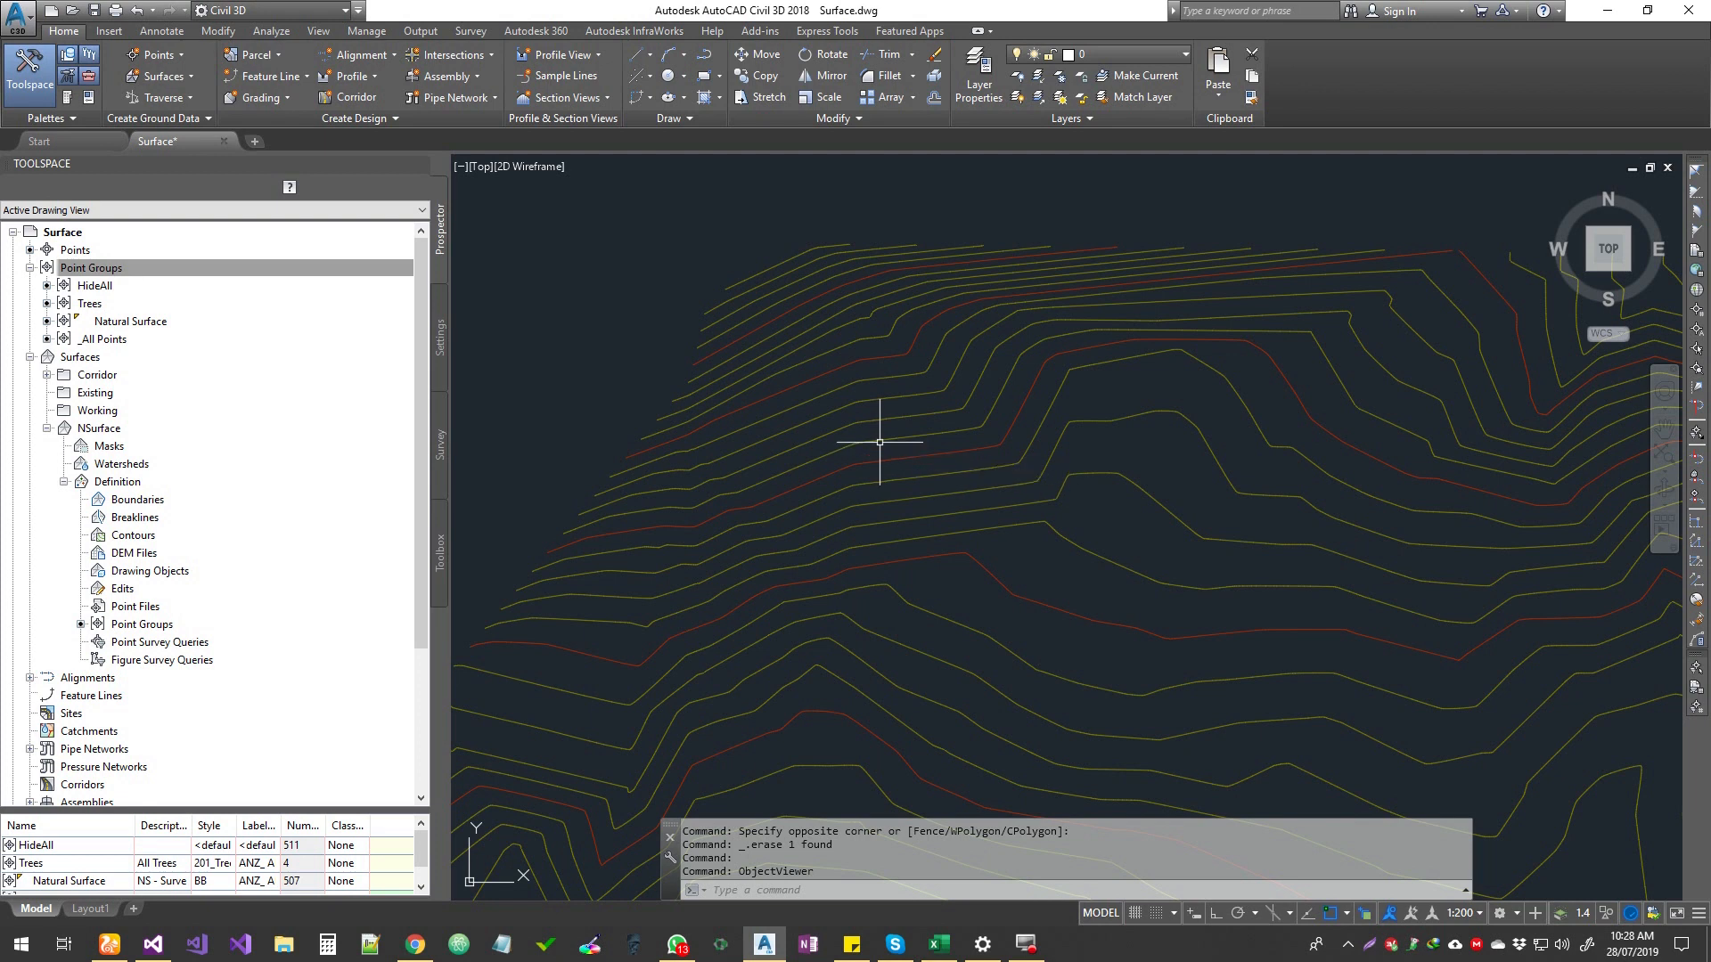
pyautogui.moveTo(879, 442)
pyautogui.write('I')
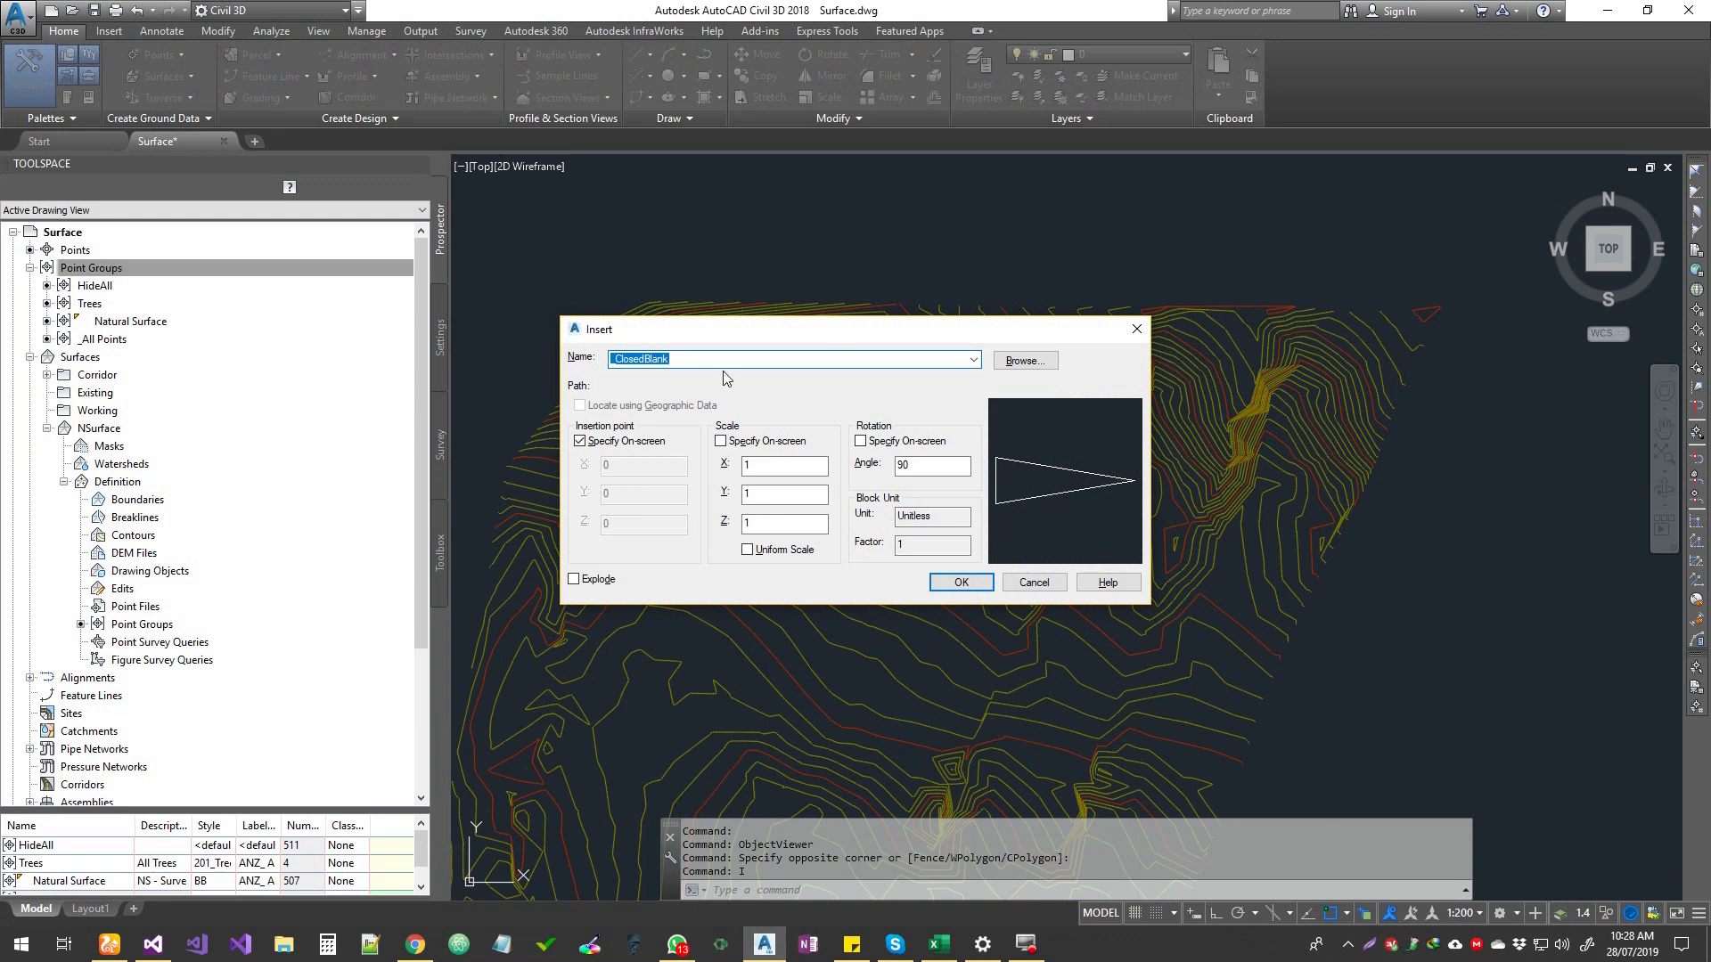
pyautogui.moveTo(779, 353)
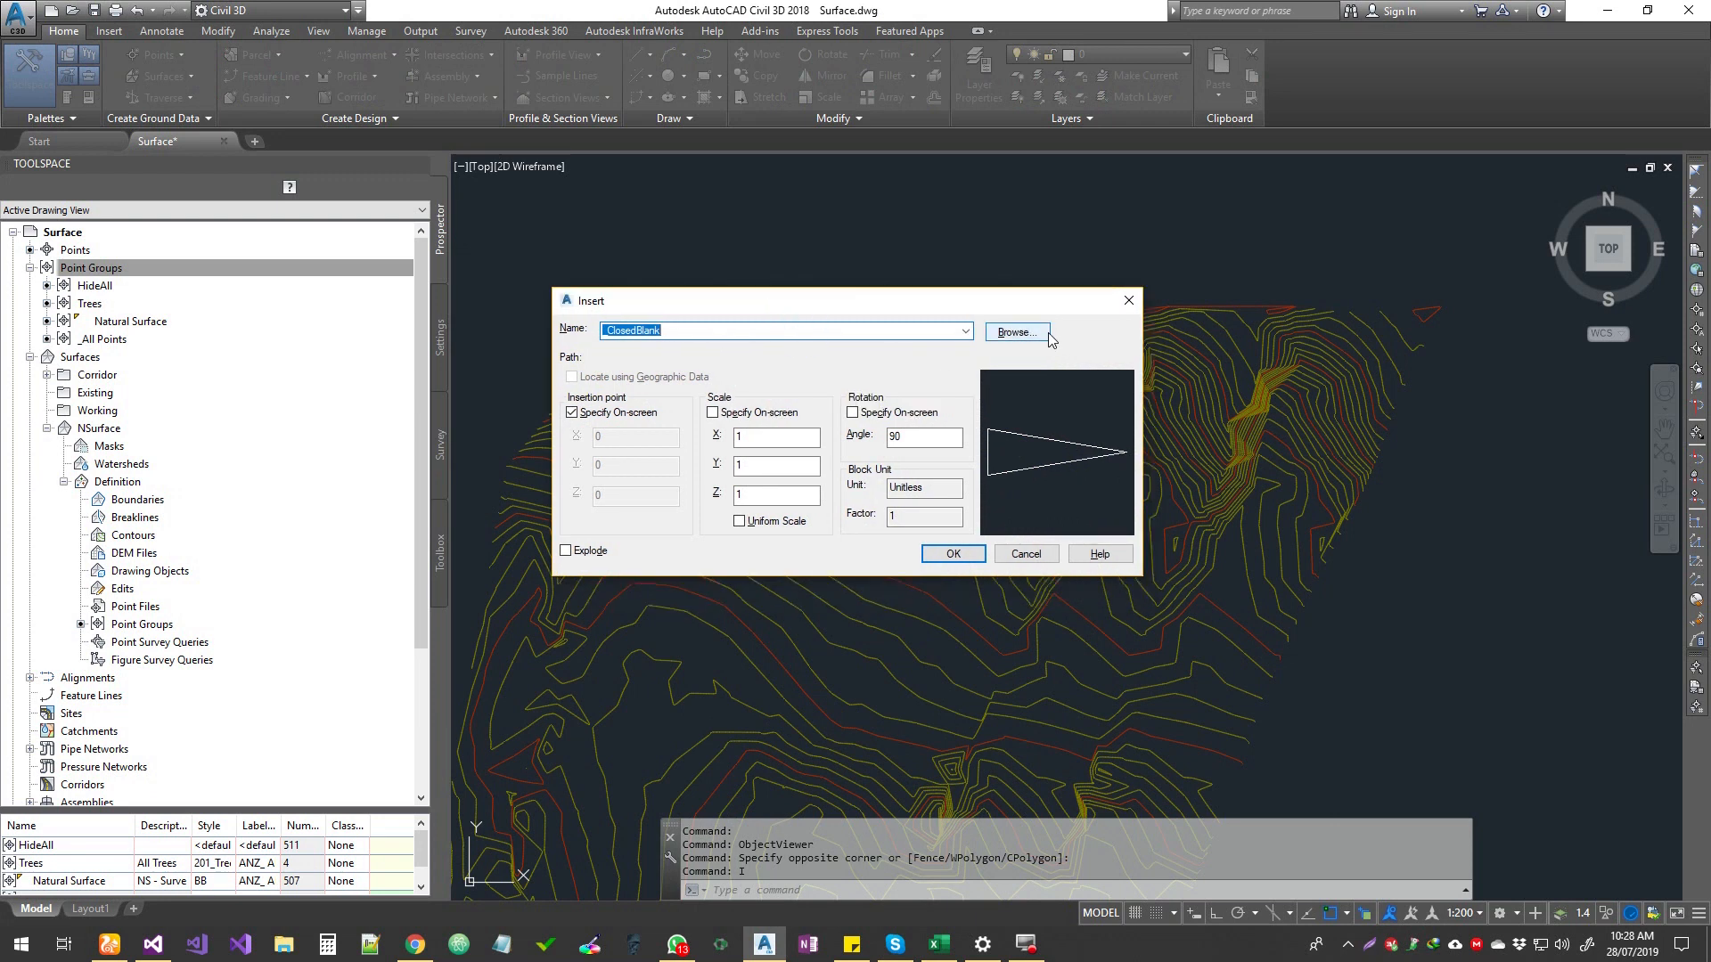
# Step: Browse to the blocks folder and load turbine.dwg for insertion
pyautogui.click(1015, 332)
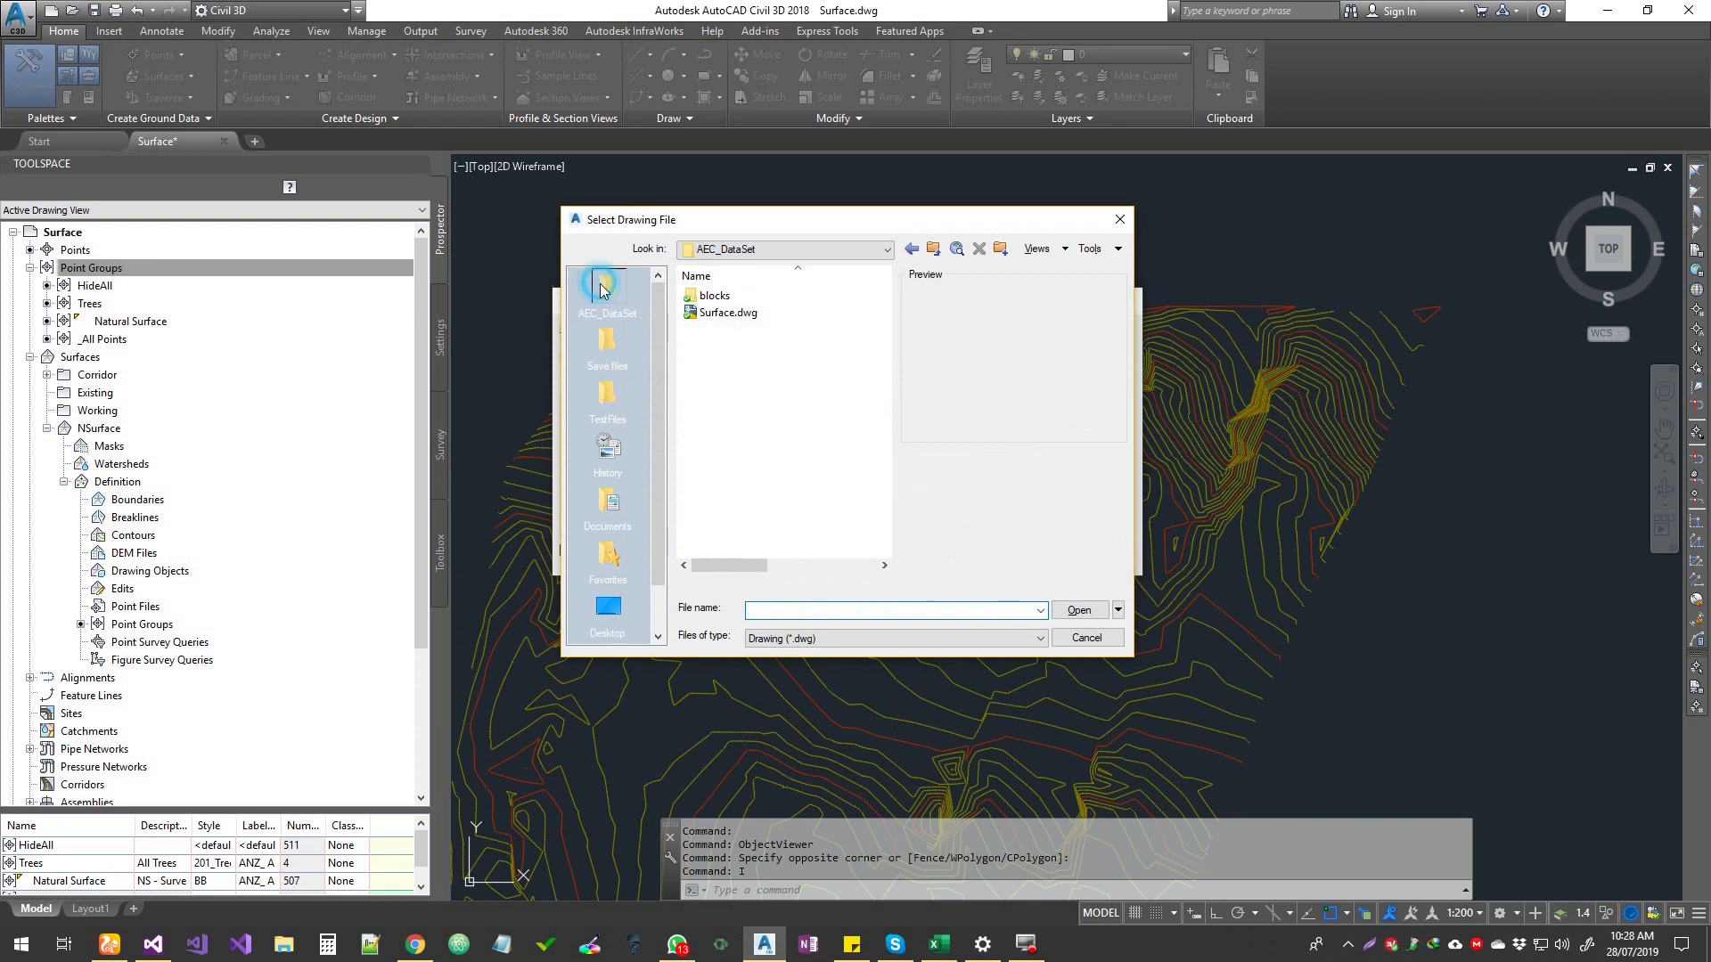
pyautogui.moveTo(713, 295)
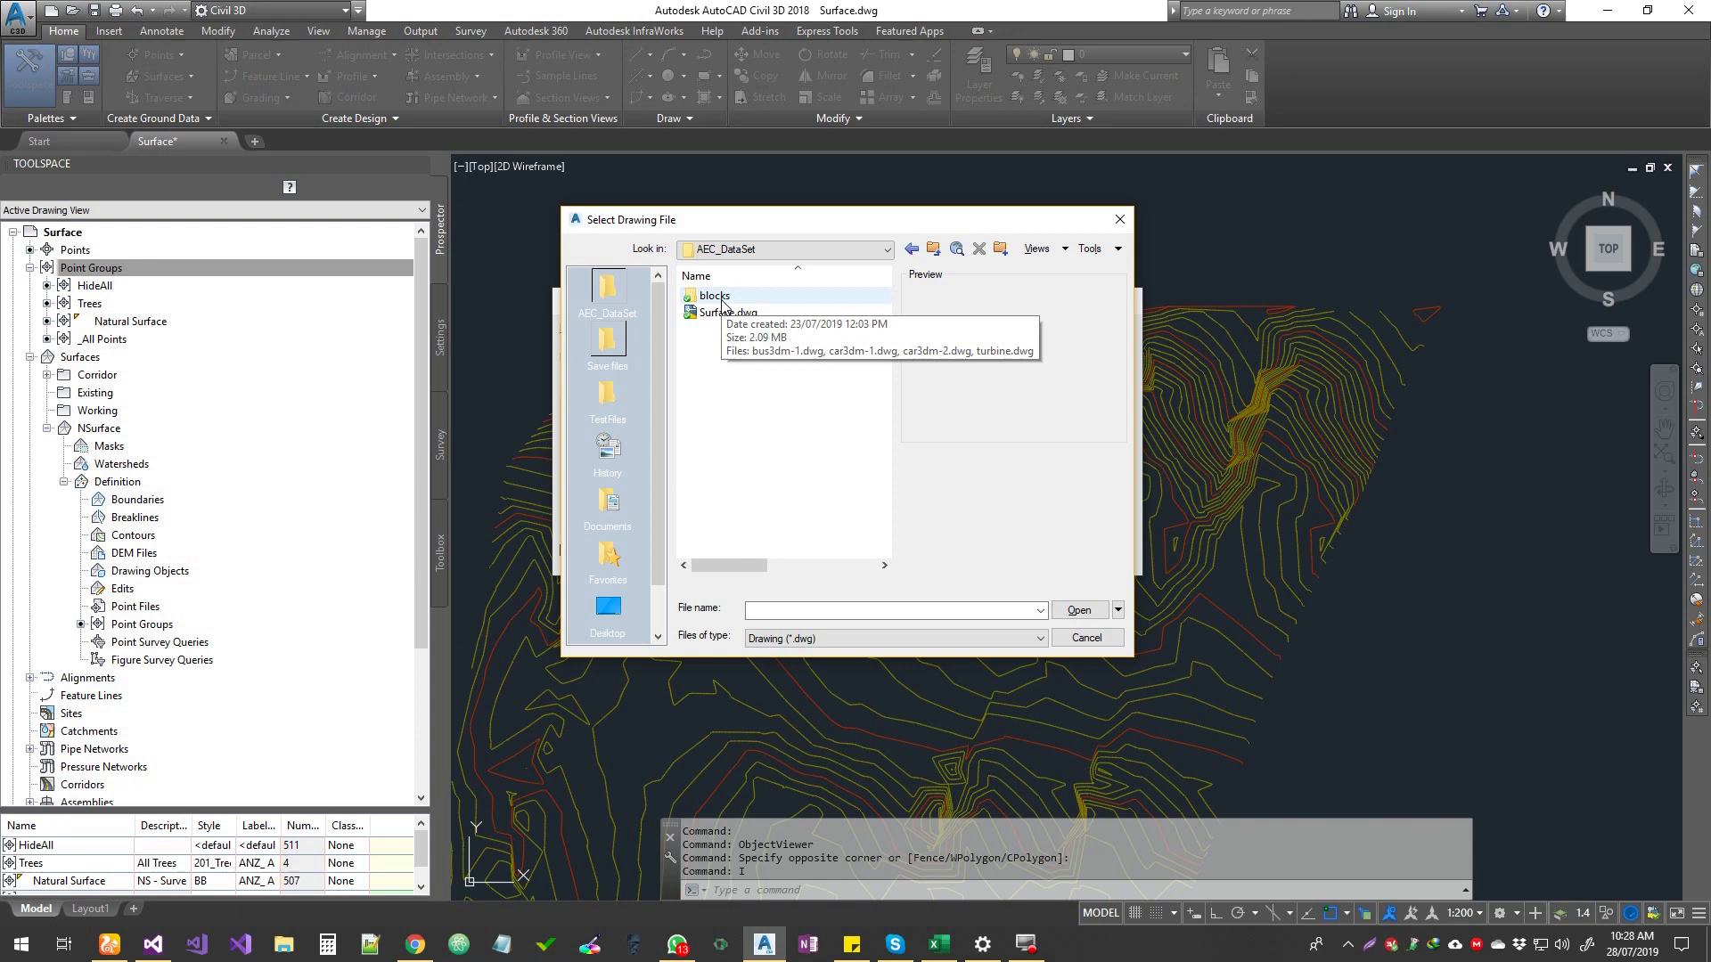
pyautogui.click(712, 296)
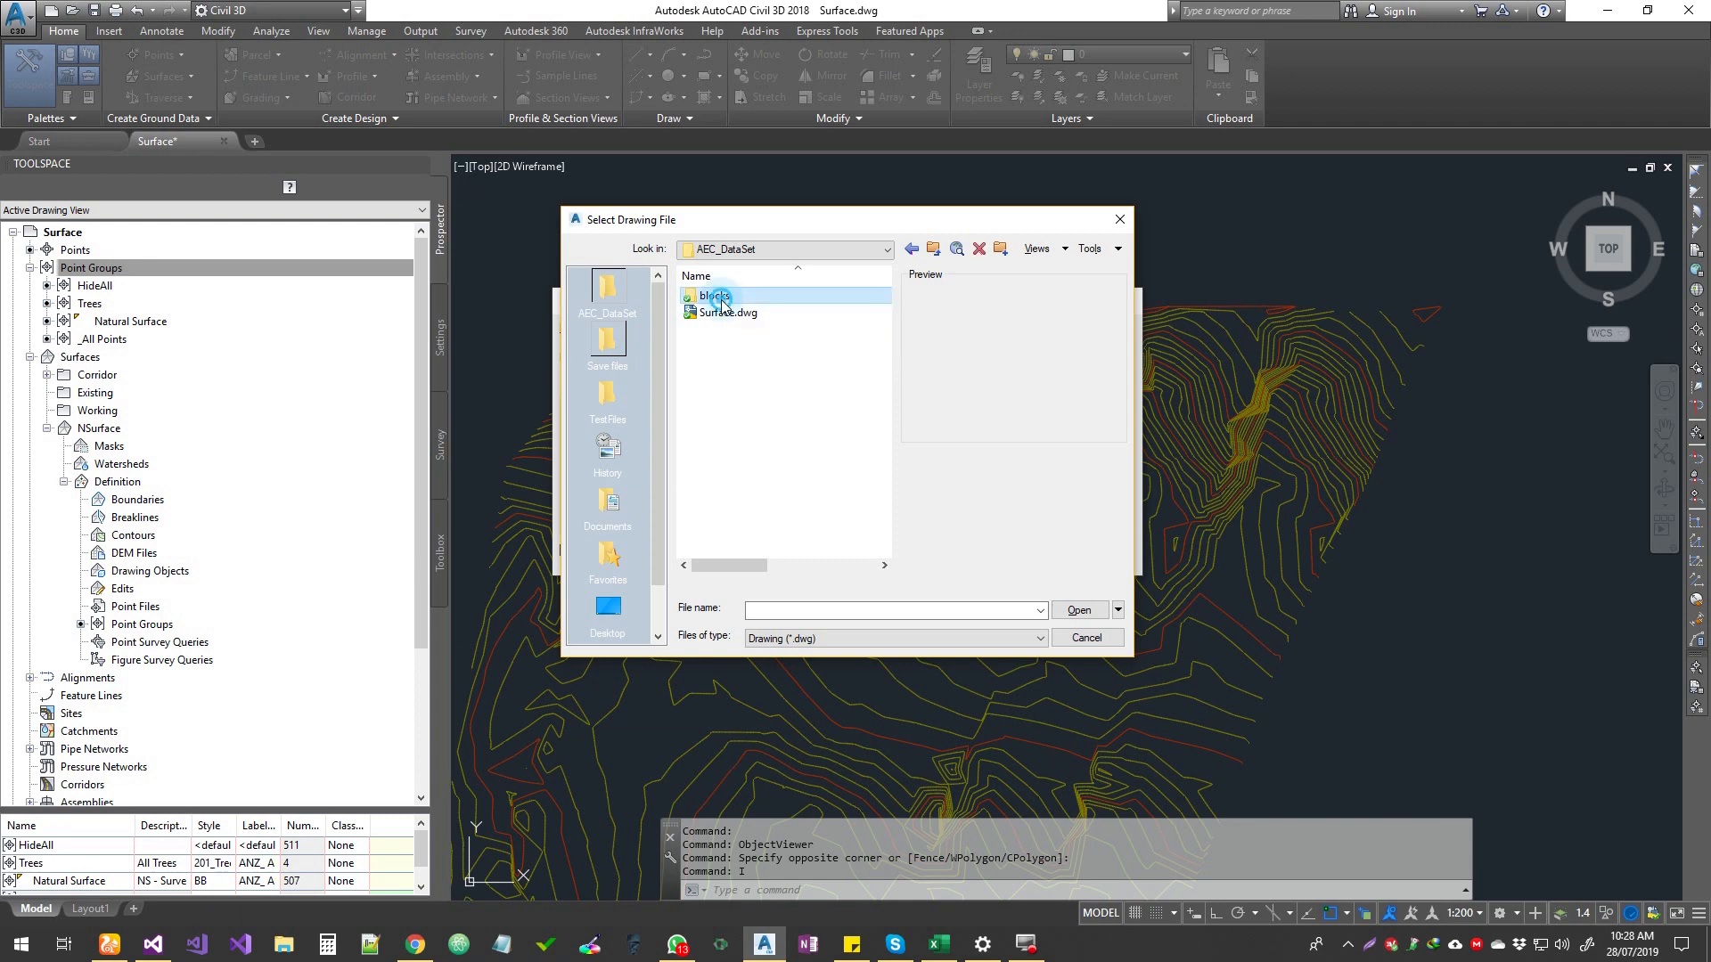
pyautogui.doubleClick(714, 296)
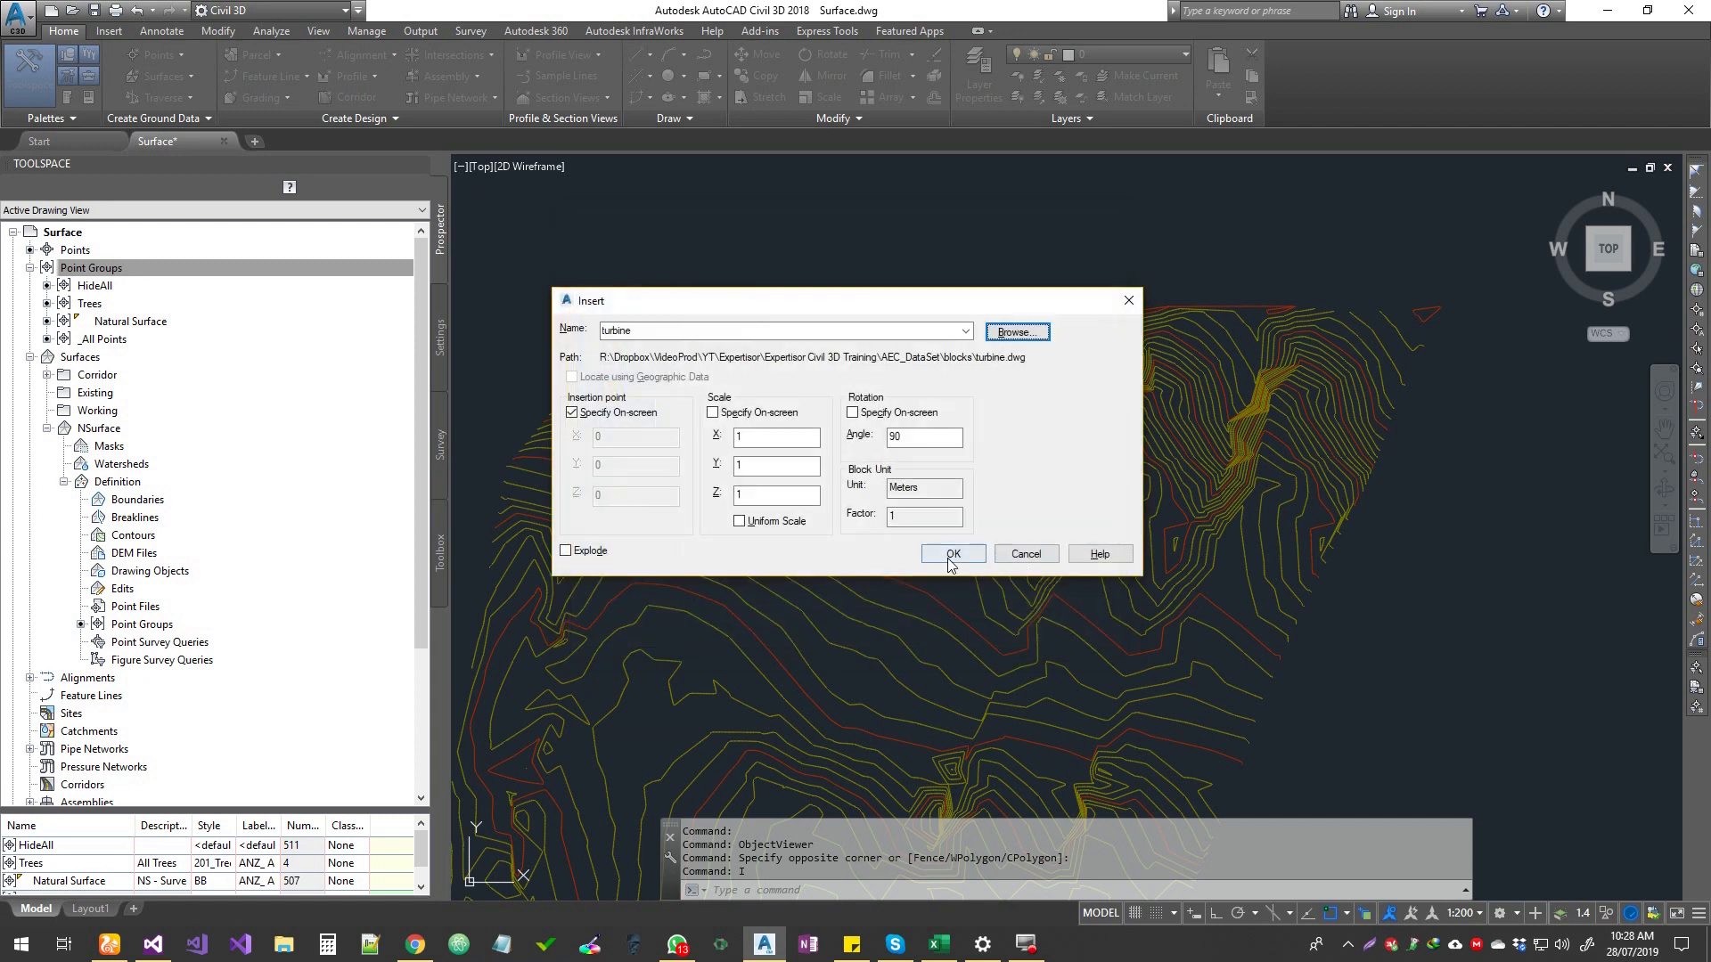
pyautogui.click(951, 554)
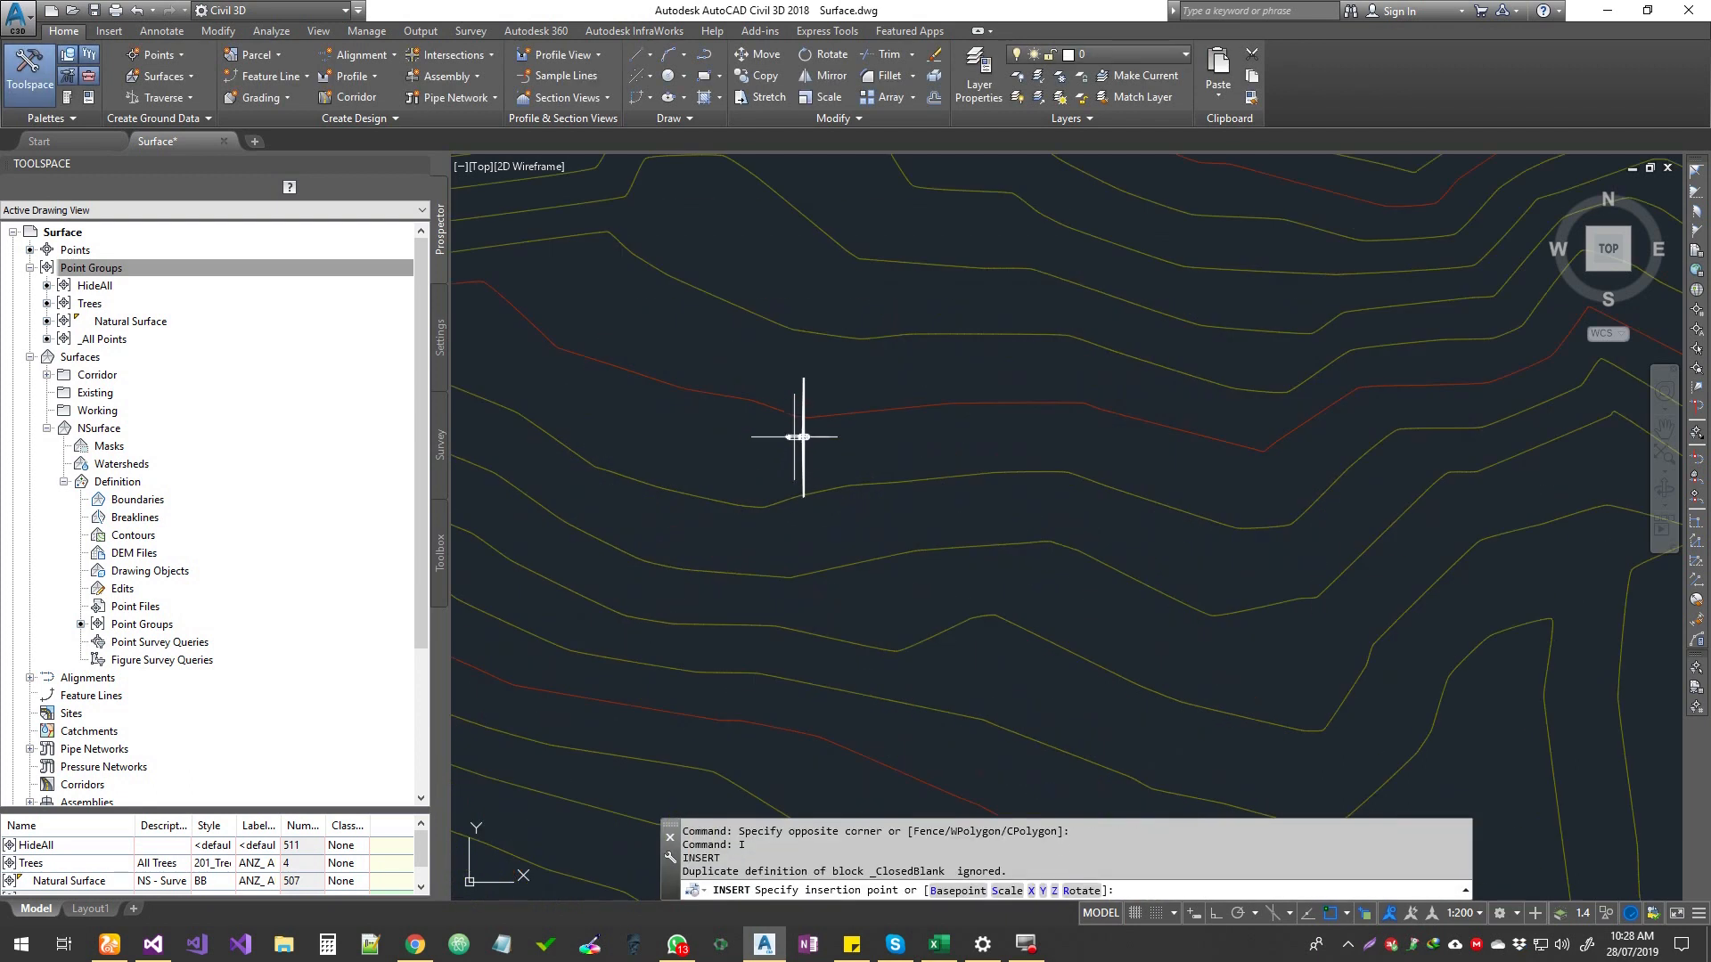
pyautogui.press('Escape')
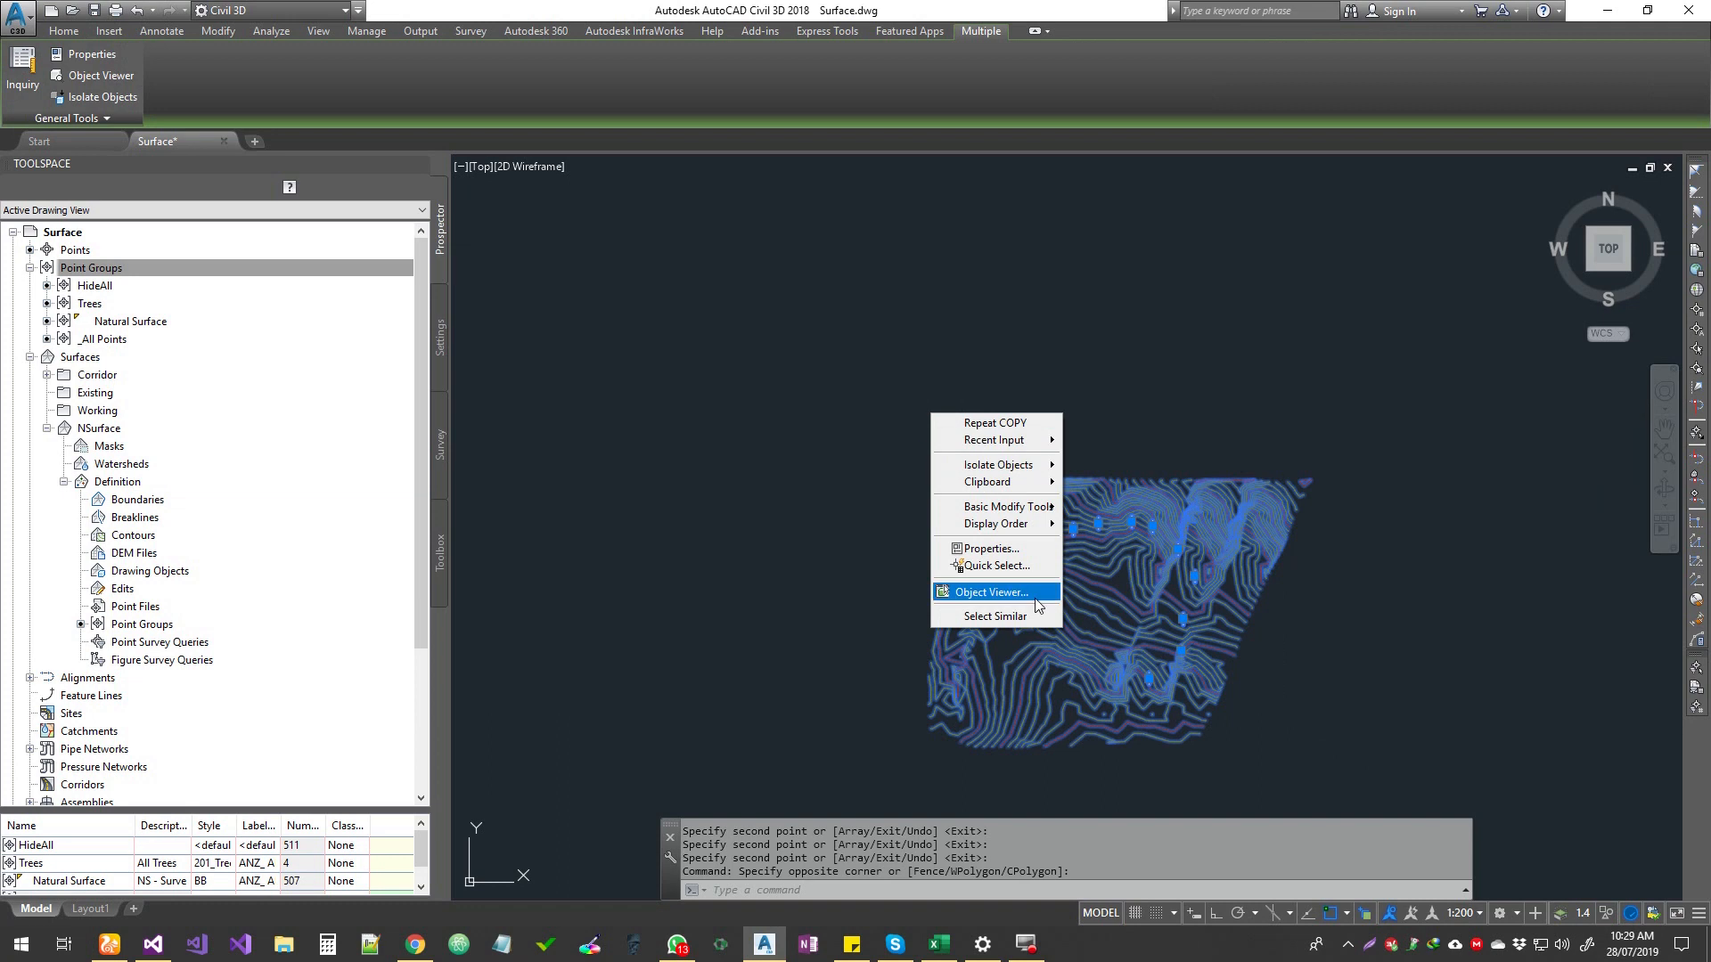
# Step: Dismiss the Object Viewer crash error and zoom back into the surface
pyautogui.click(987, 591)
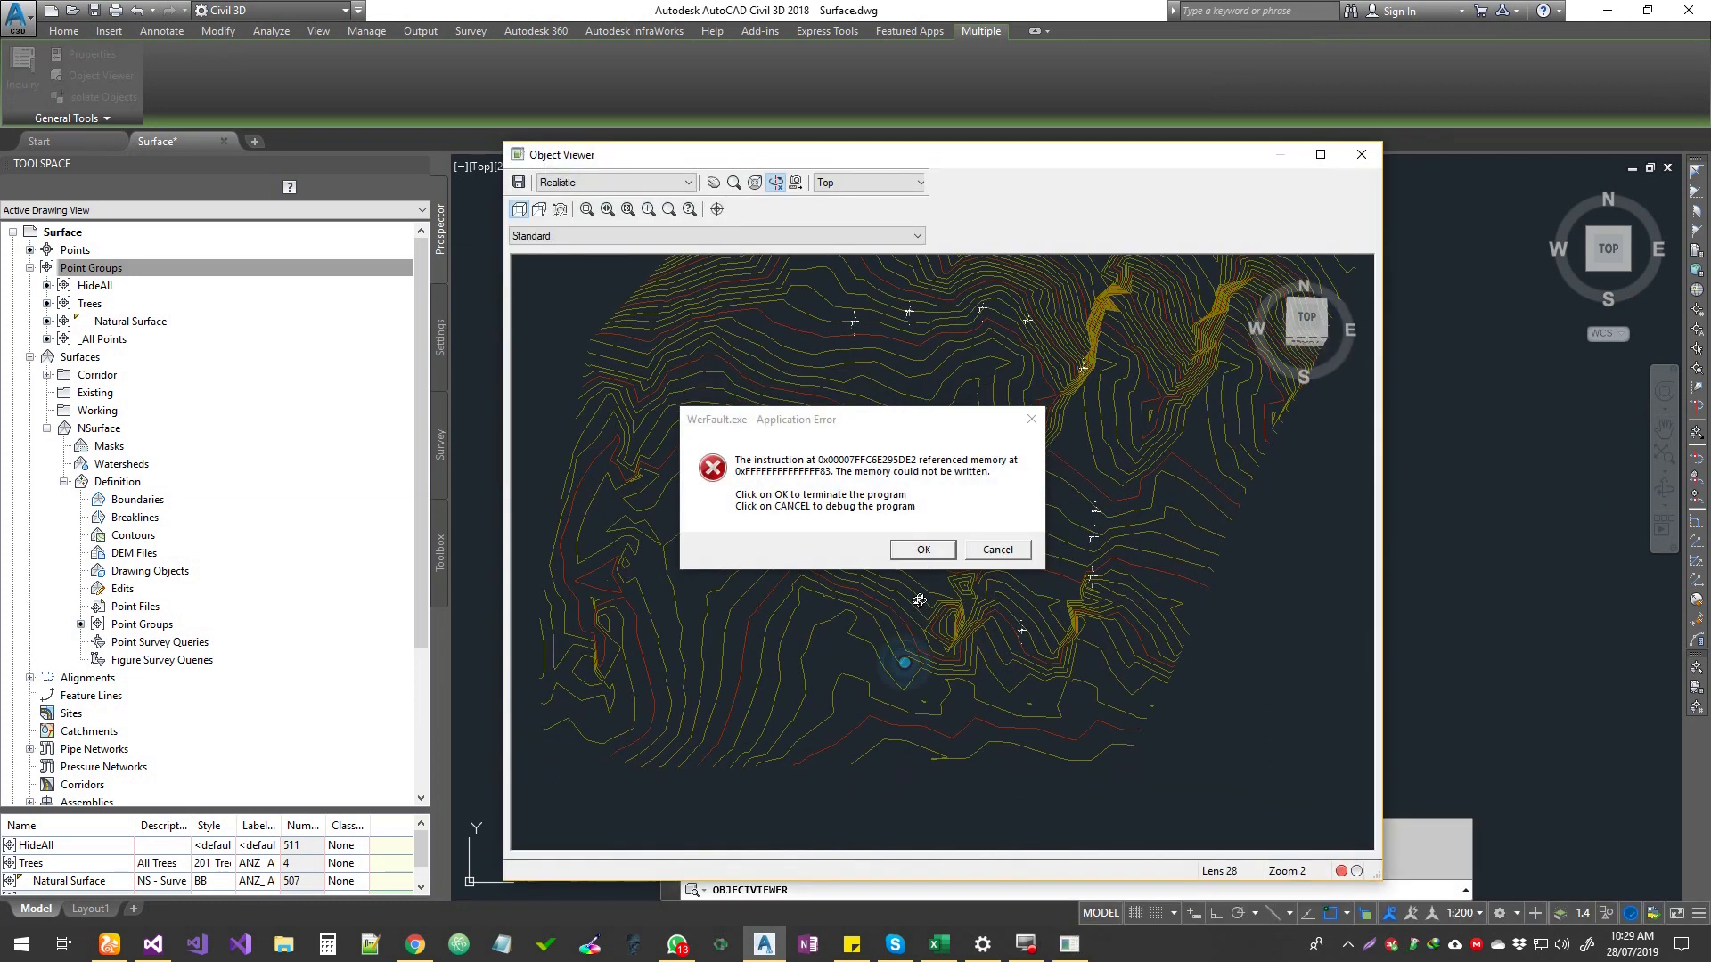
pyautogui.click(920, 549)
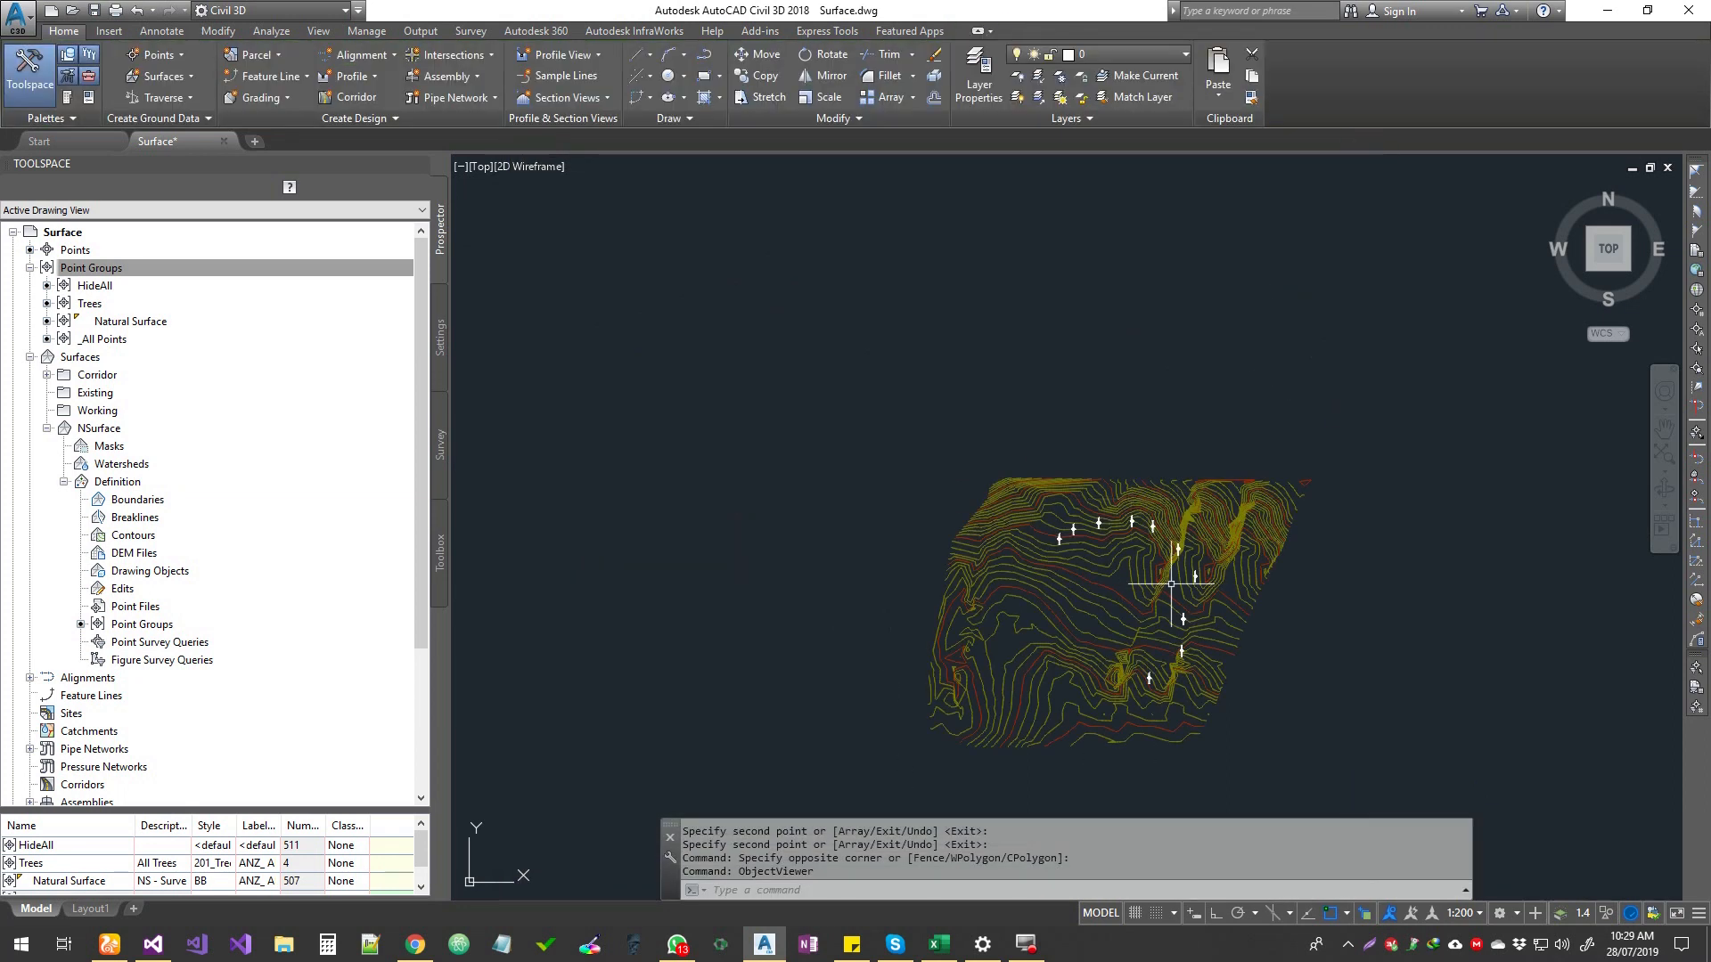
pyautogui.scroll(3)
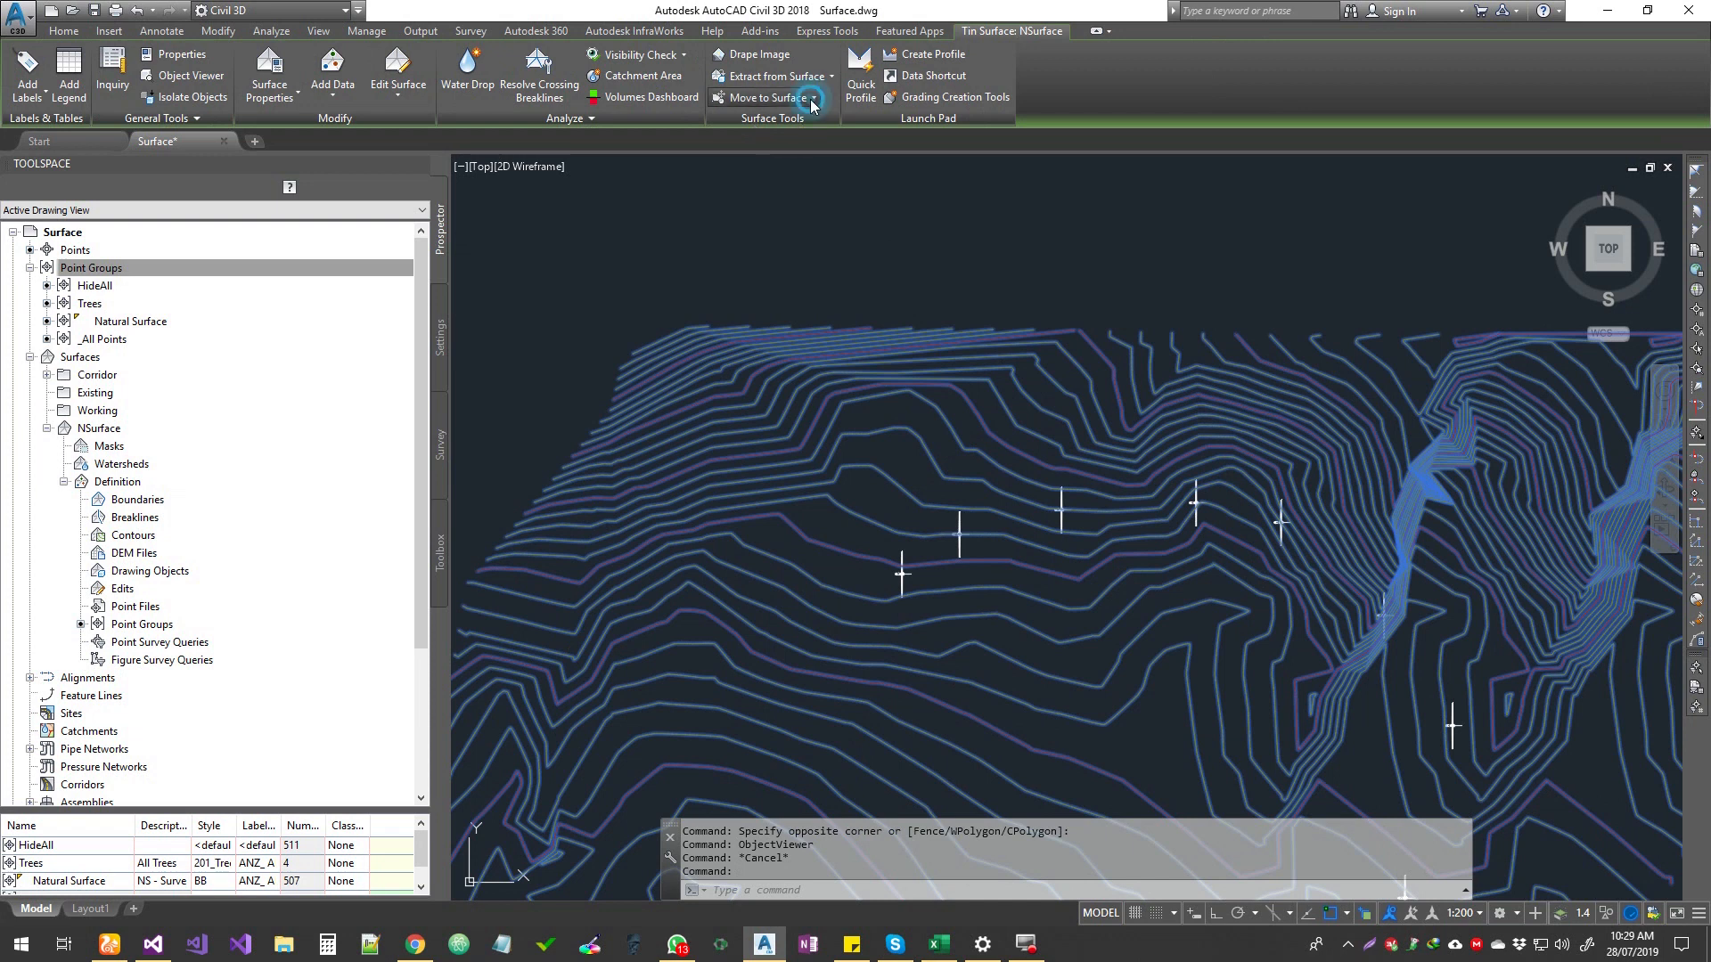
# Step: Move the ten turbine blocks onto the NSurface elevation with Move Blocks to Surface
pyautogui.click(811, 98)
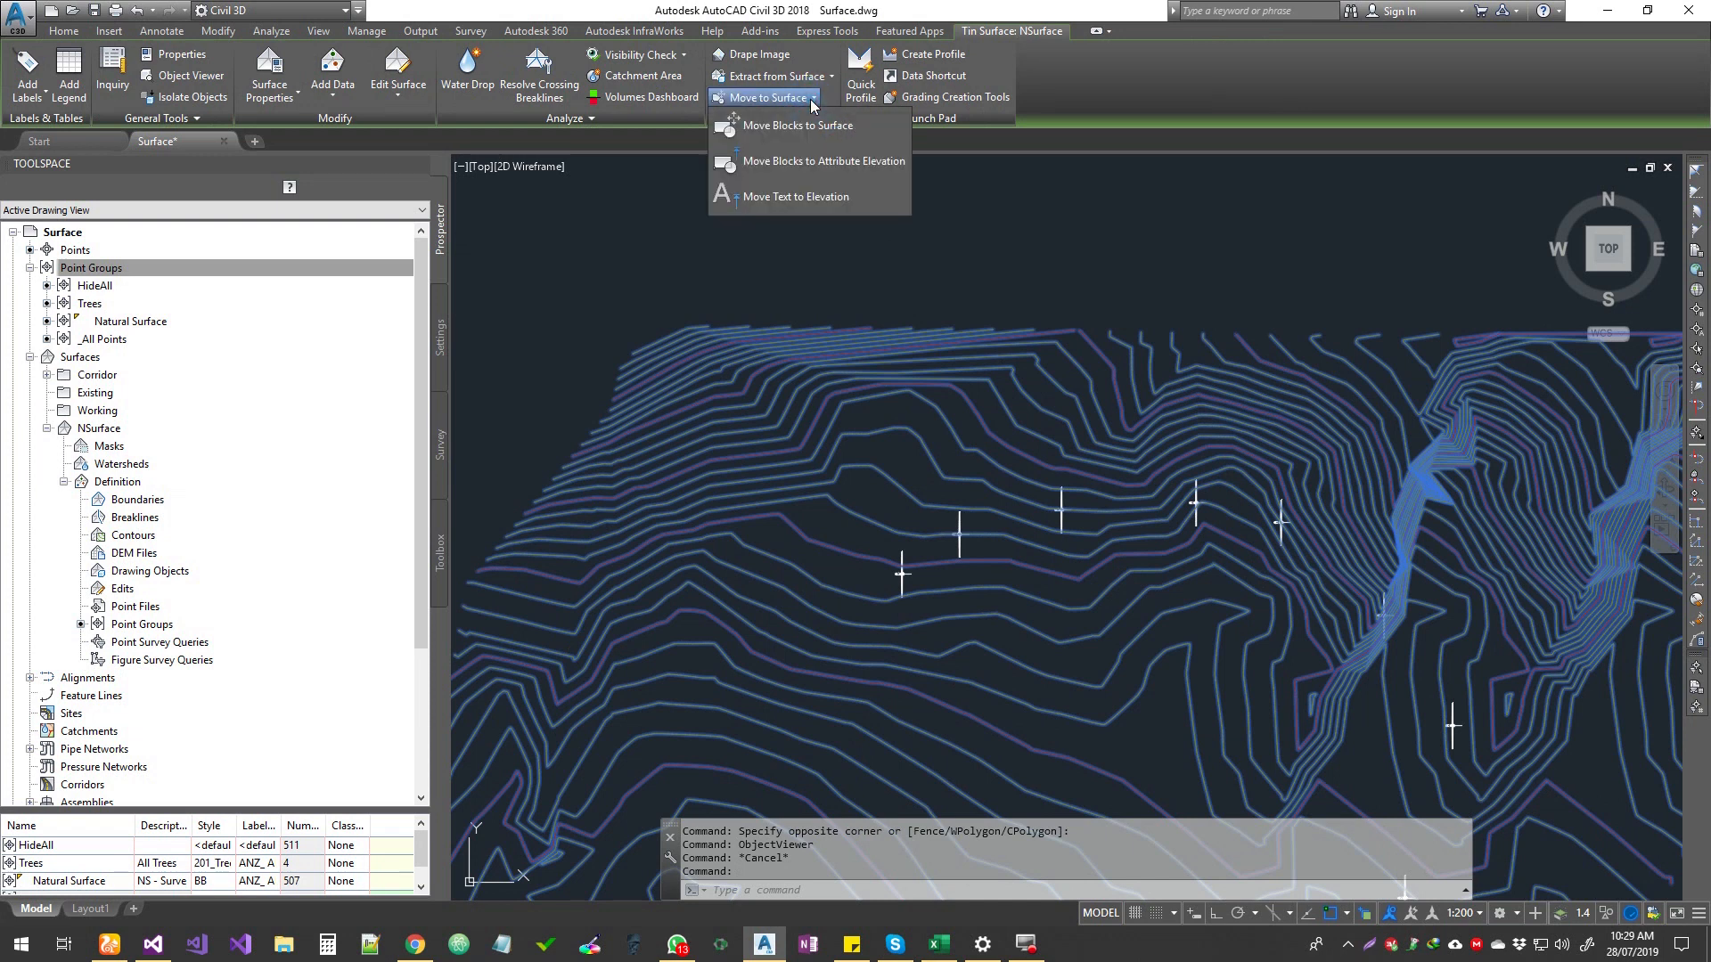
pyautogui.moveTo(850, 125)
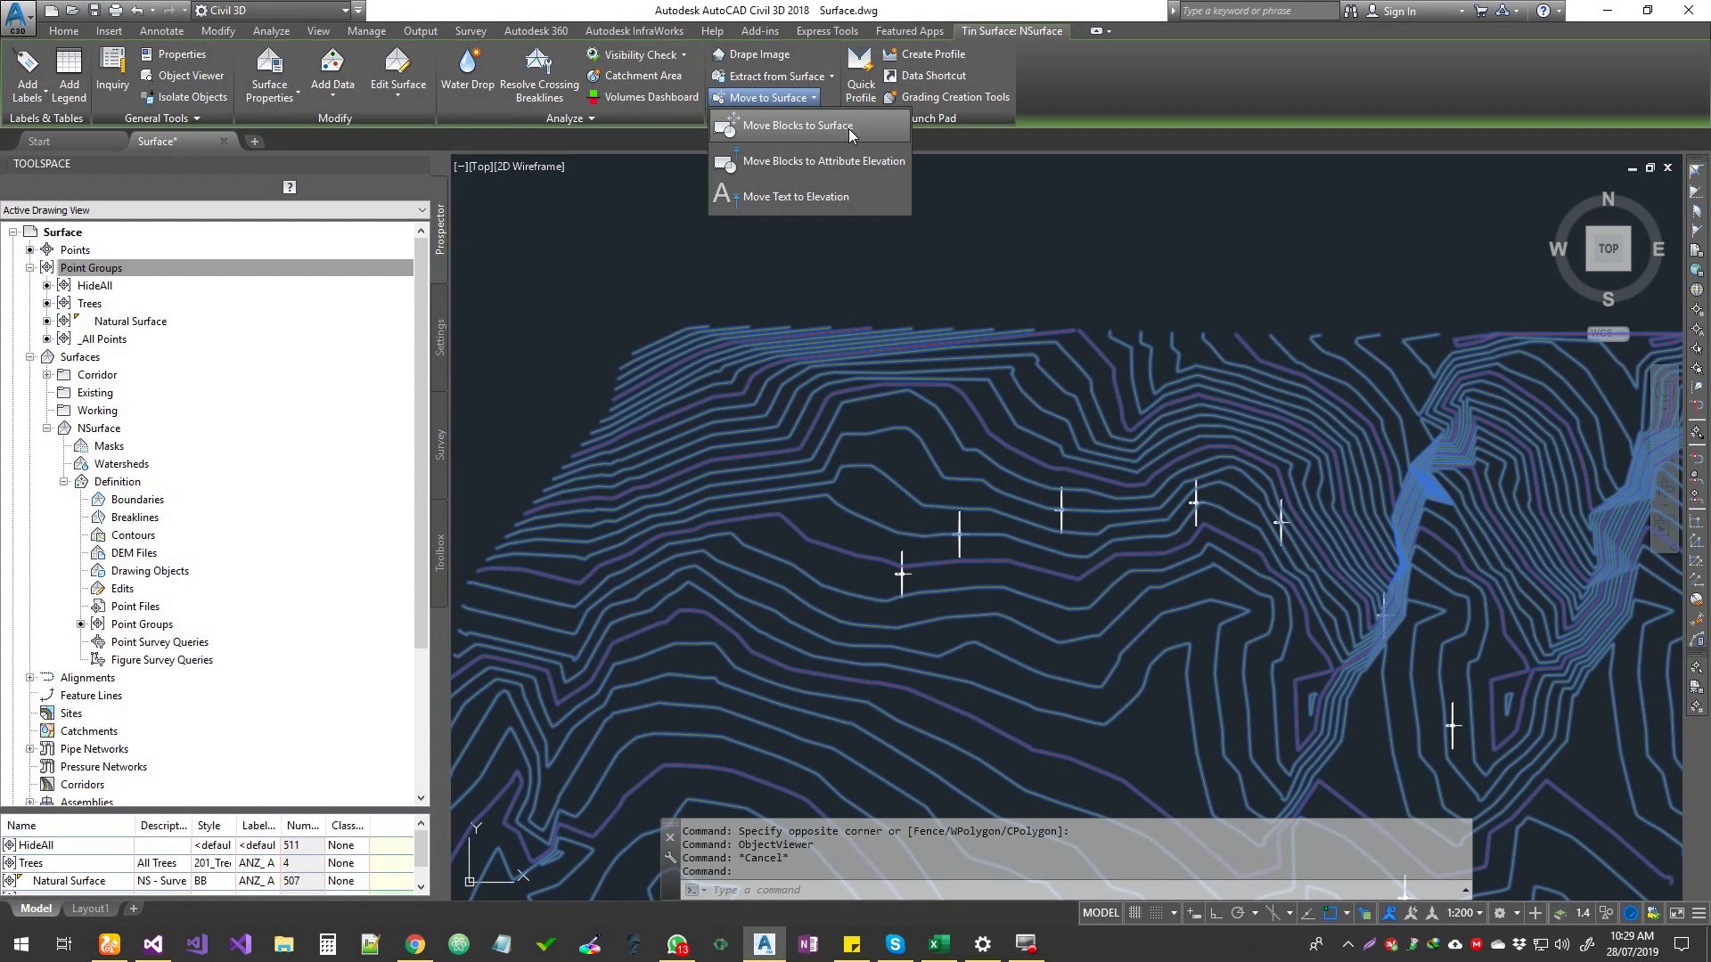
pyautogui.click(797, 125)
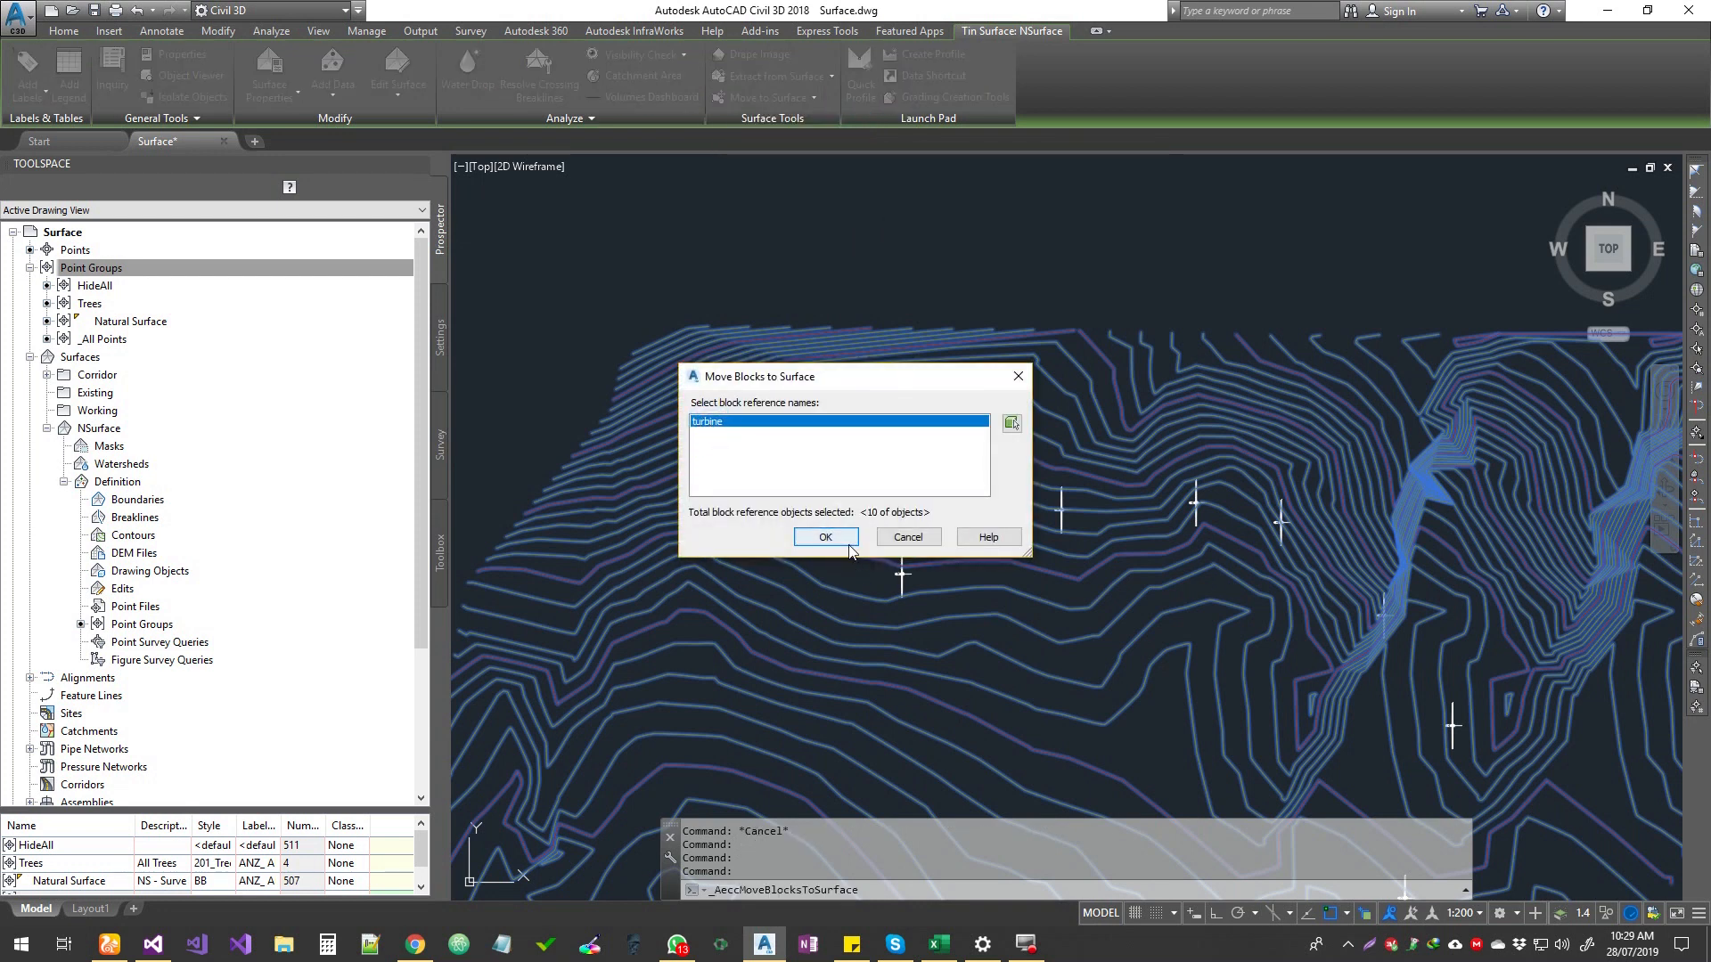
pyautogui.click(825, 535)
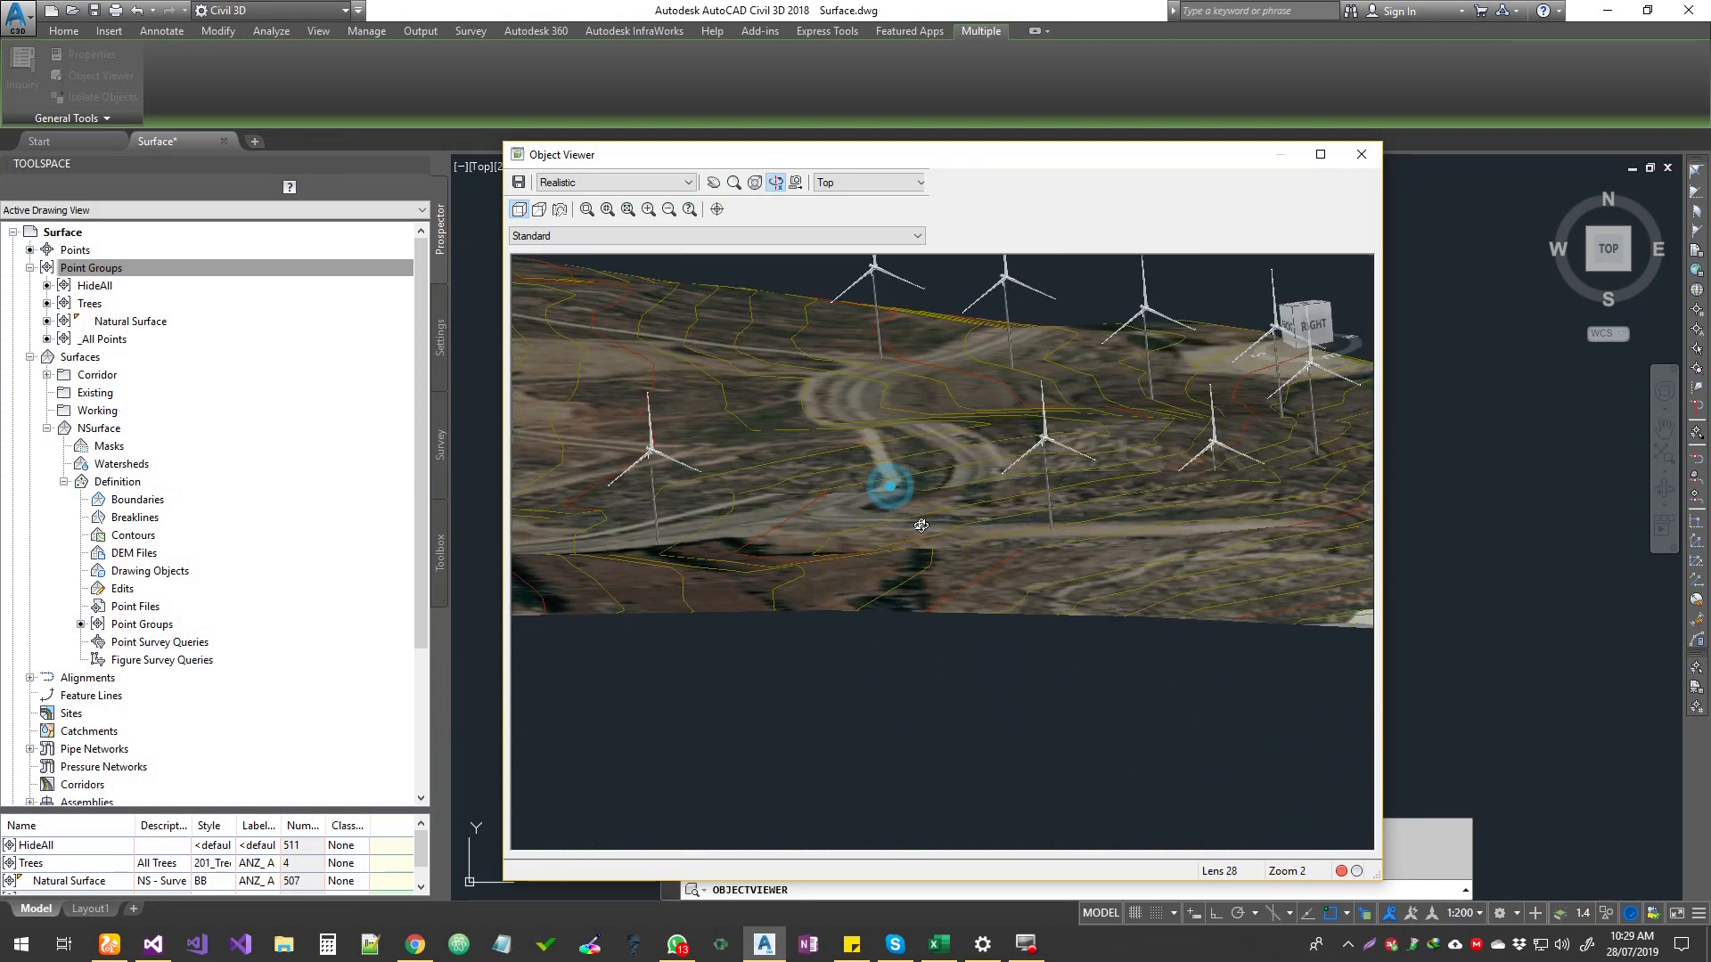
# Step: Close the Object Viewer and return to the Top 2D Wireframe plan view
pyautogui.click(1359, 154)
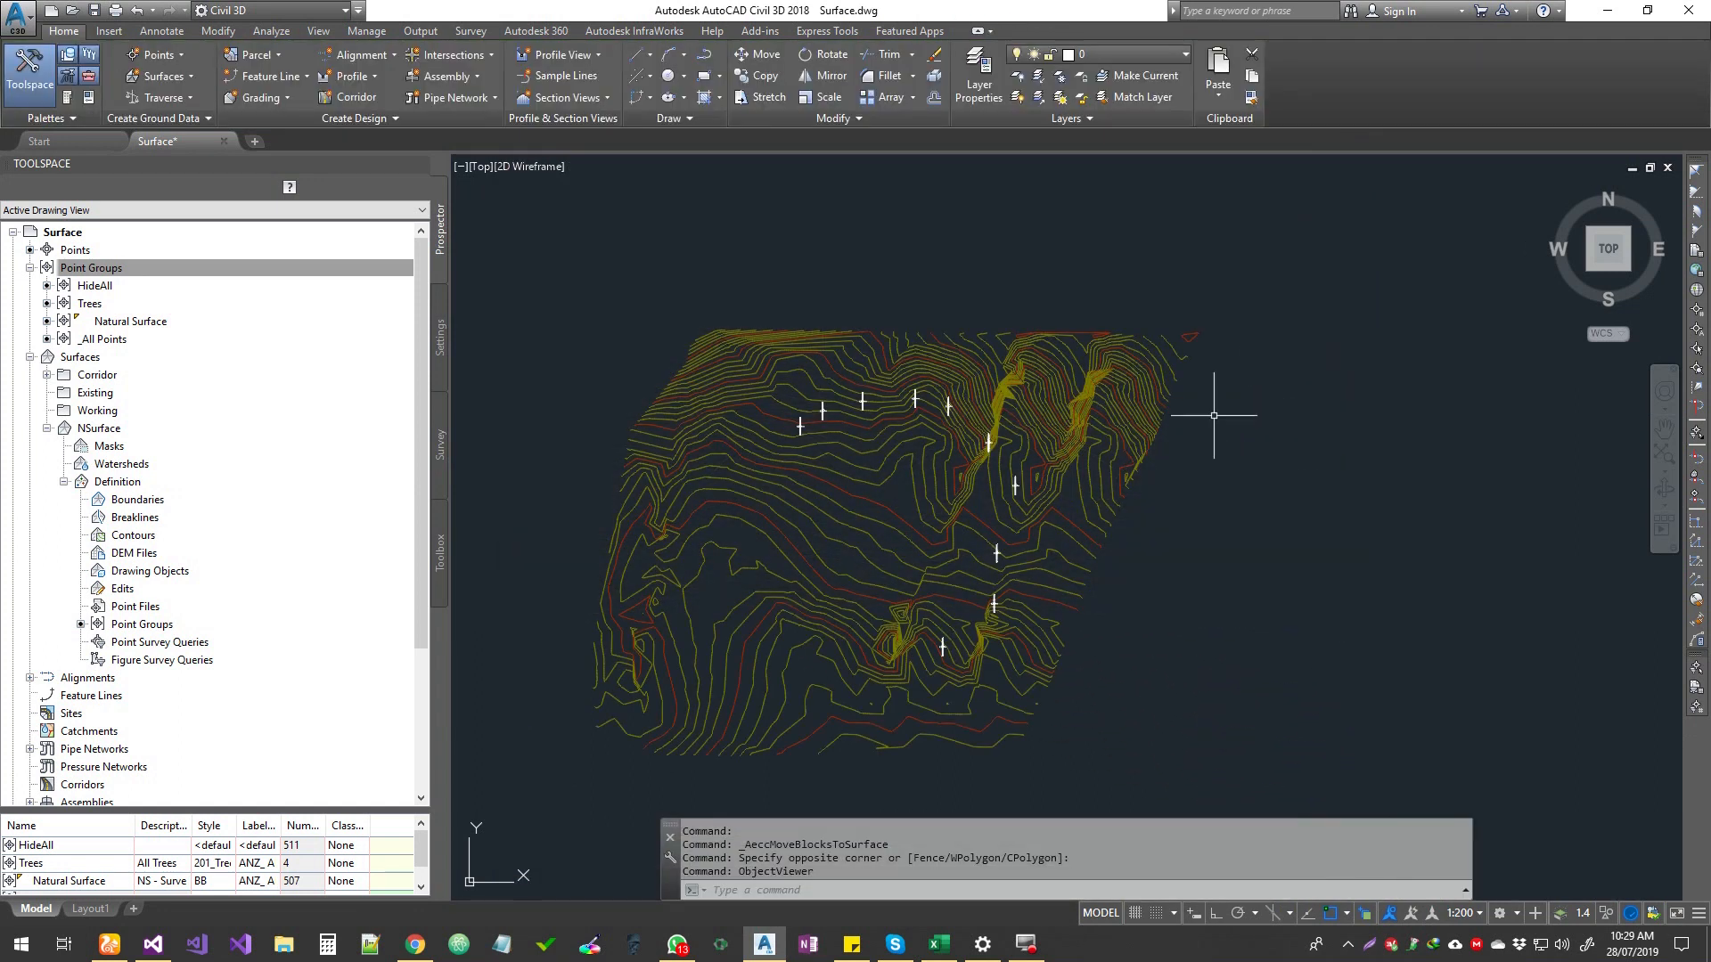
pyautogui.moveTo(1151, 471)
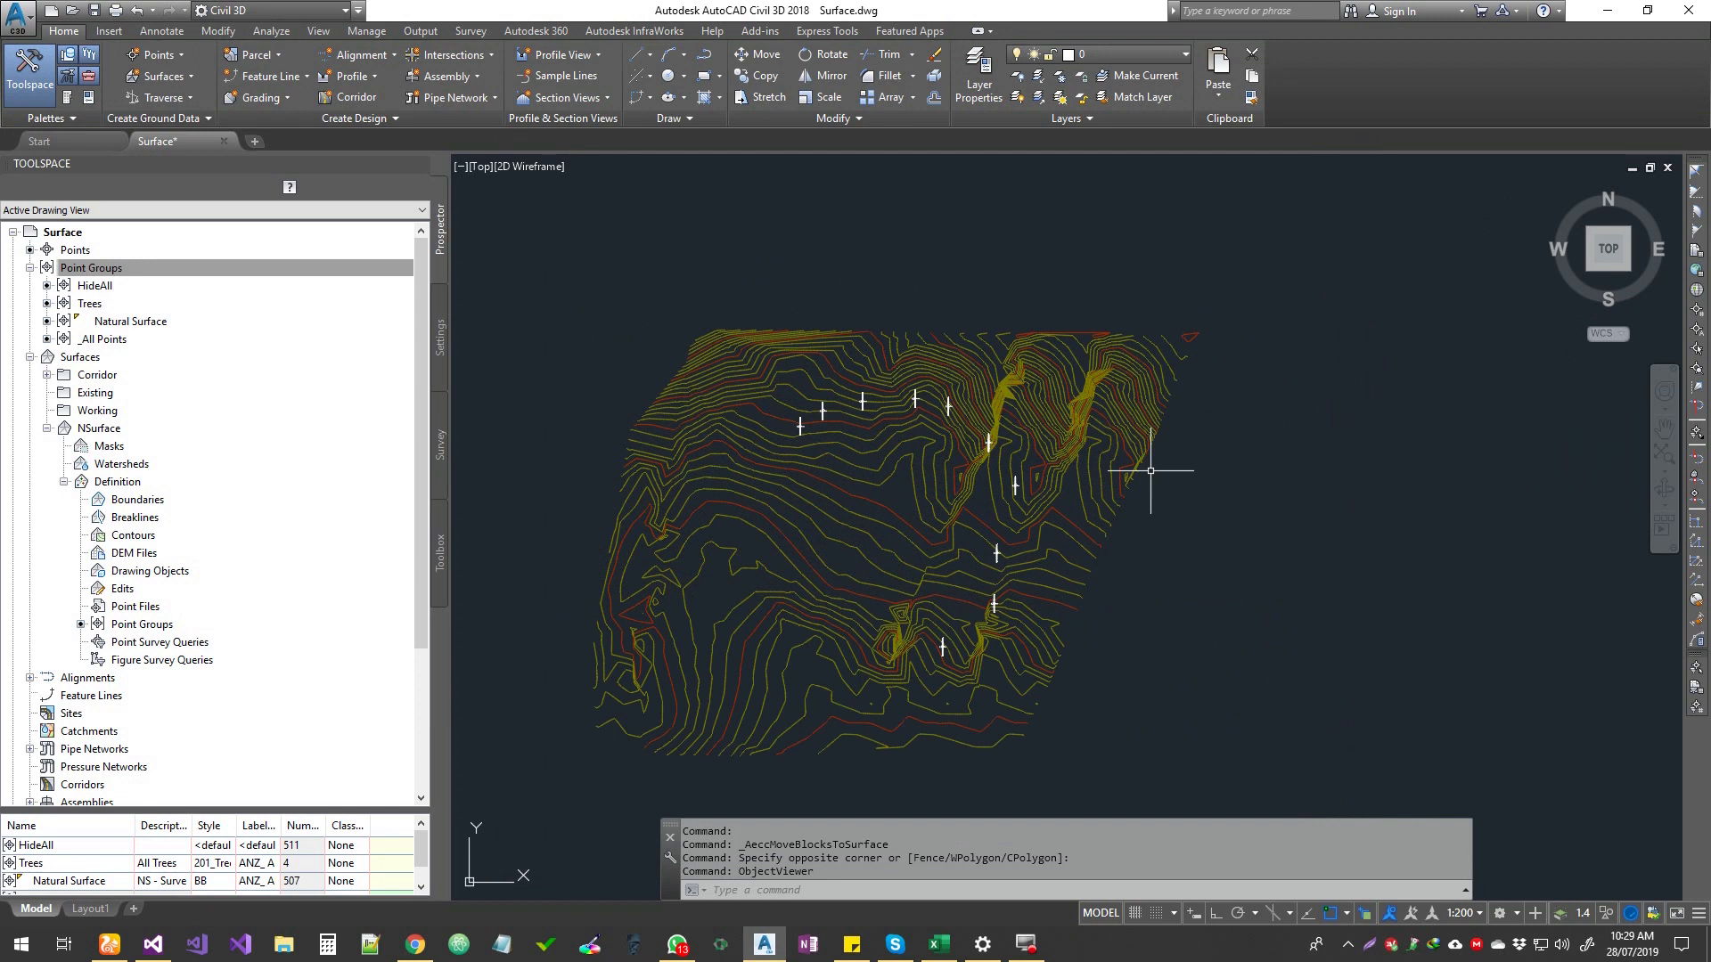
pyautogui.click(92, 267)
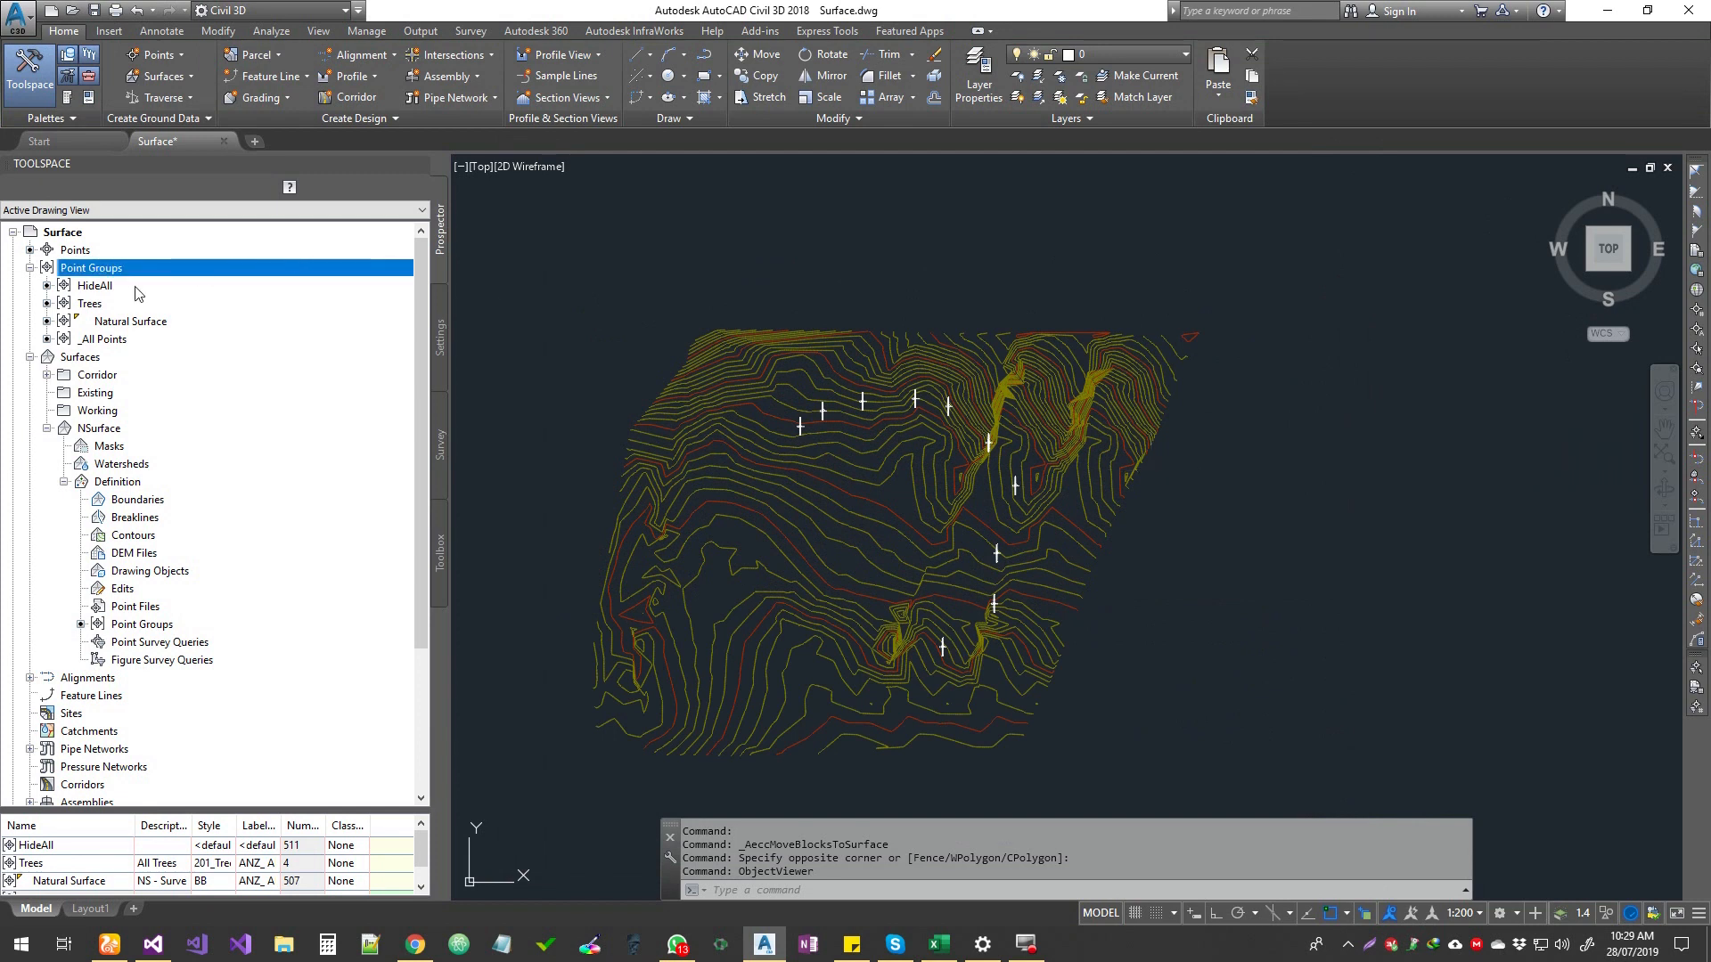
pyautogui.moveTo(96, 285)
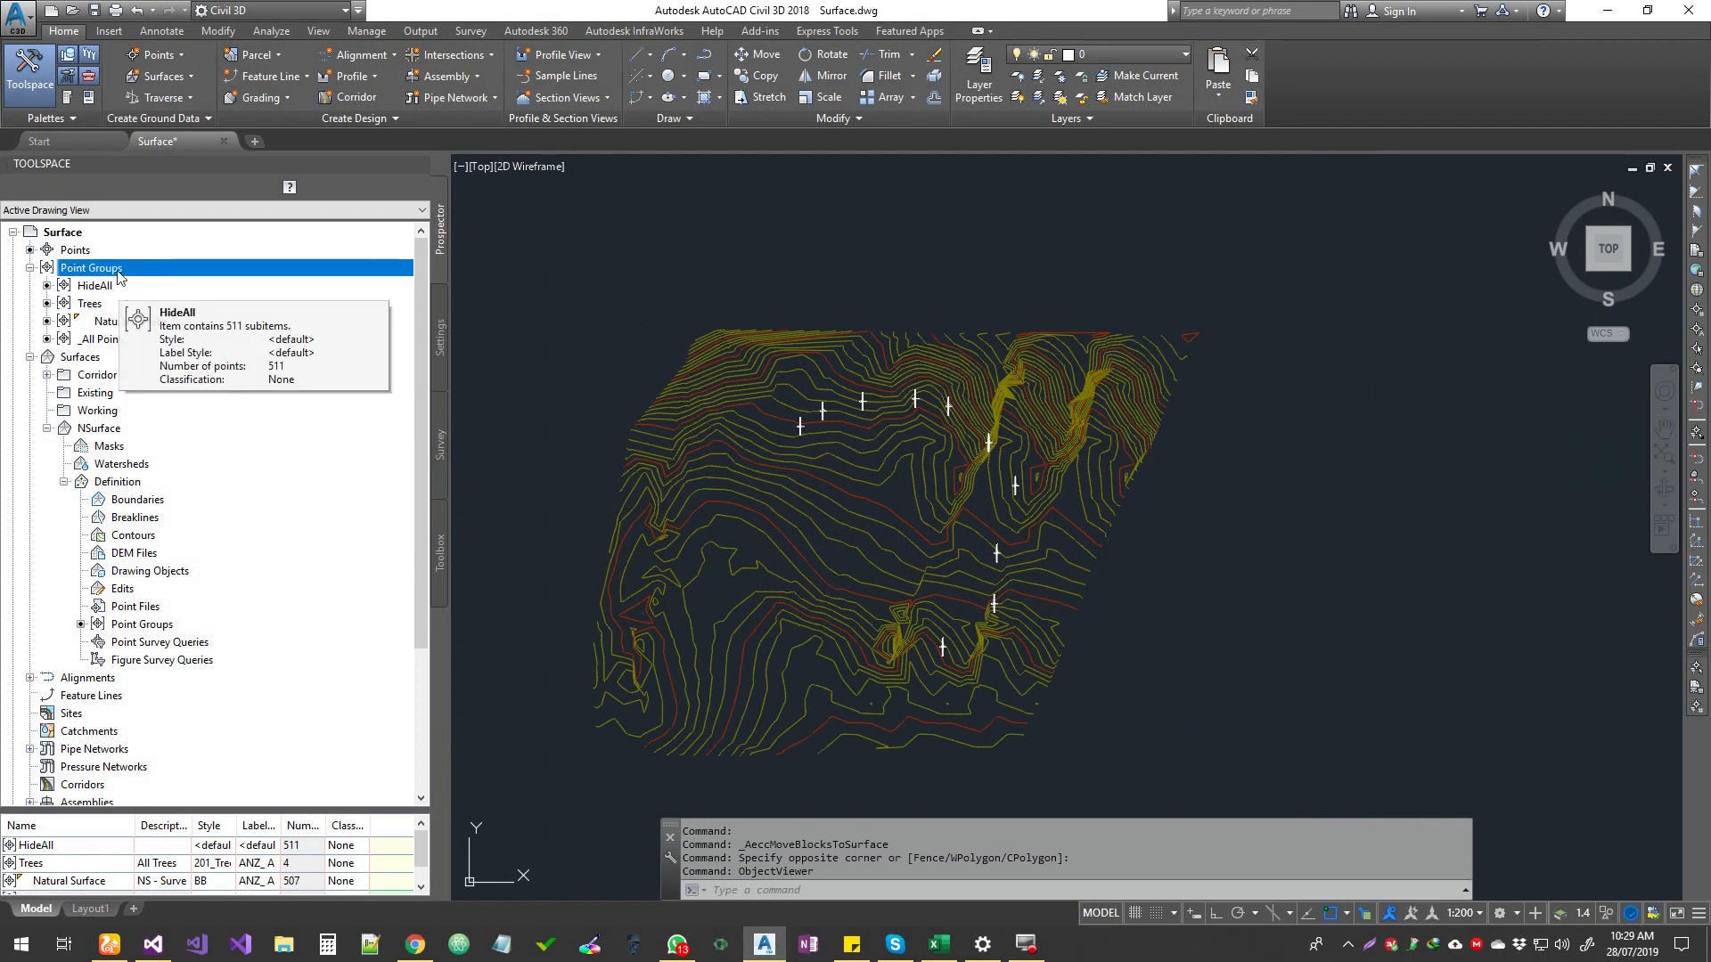
pyautogui.moveTo(89, 268)
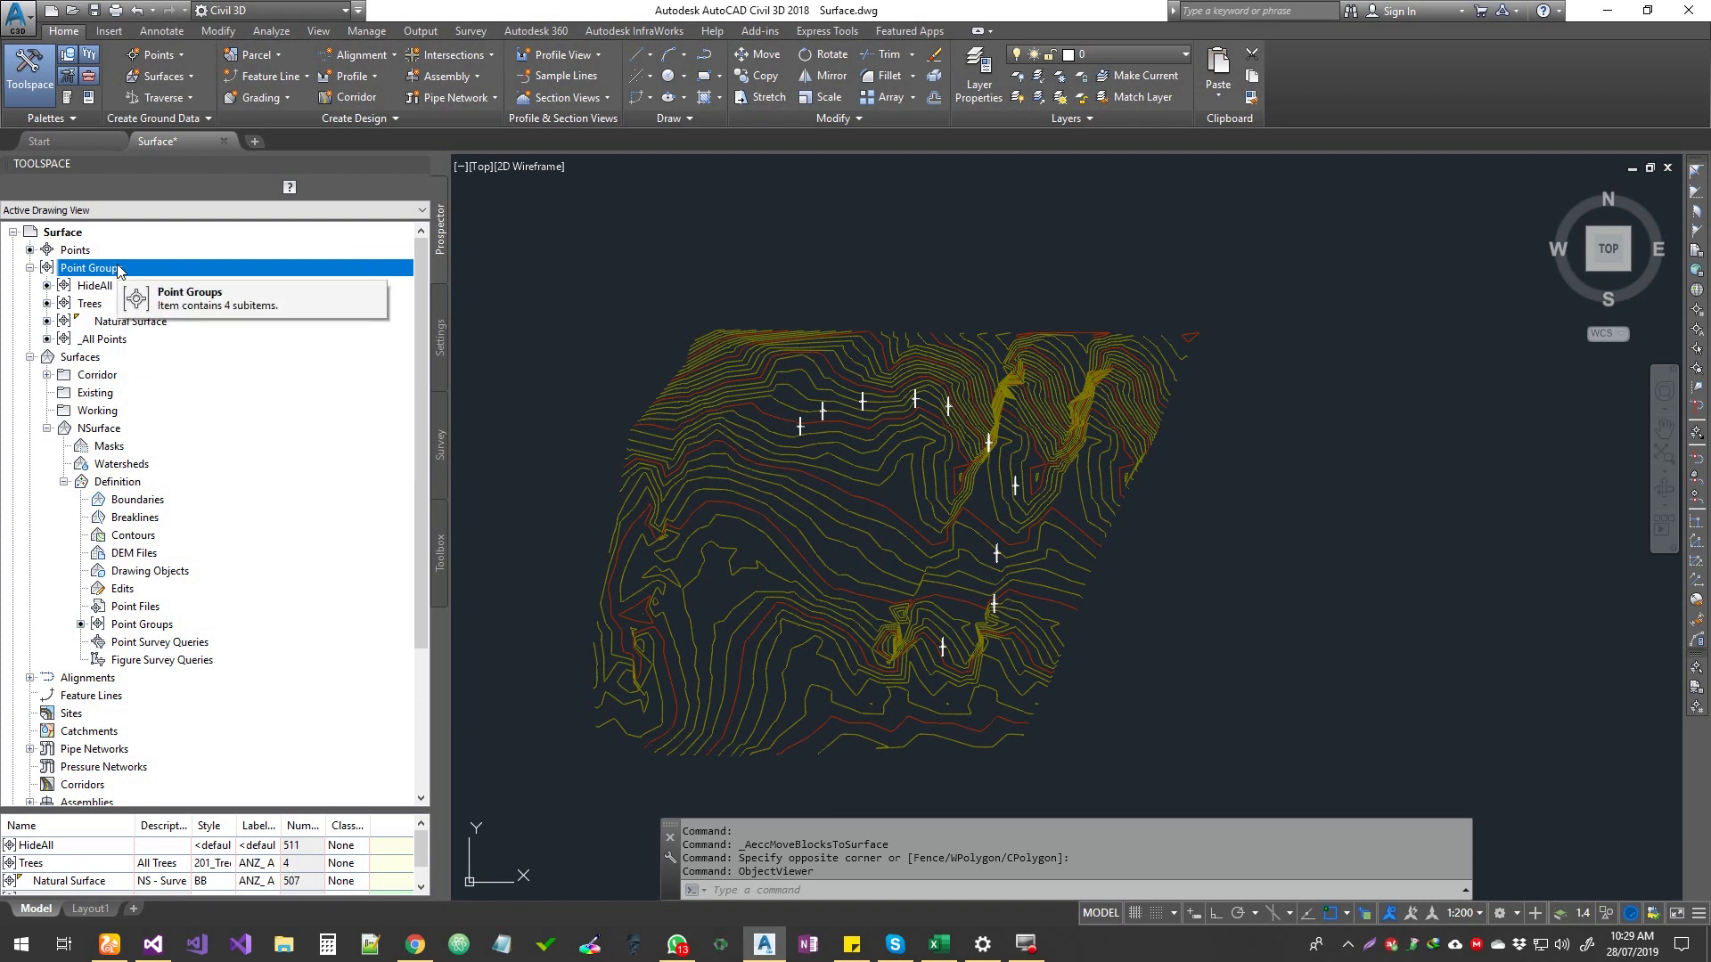